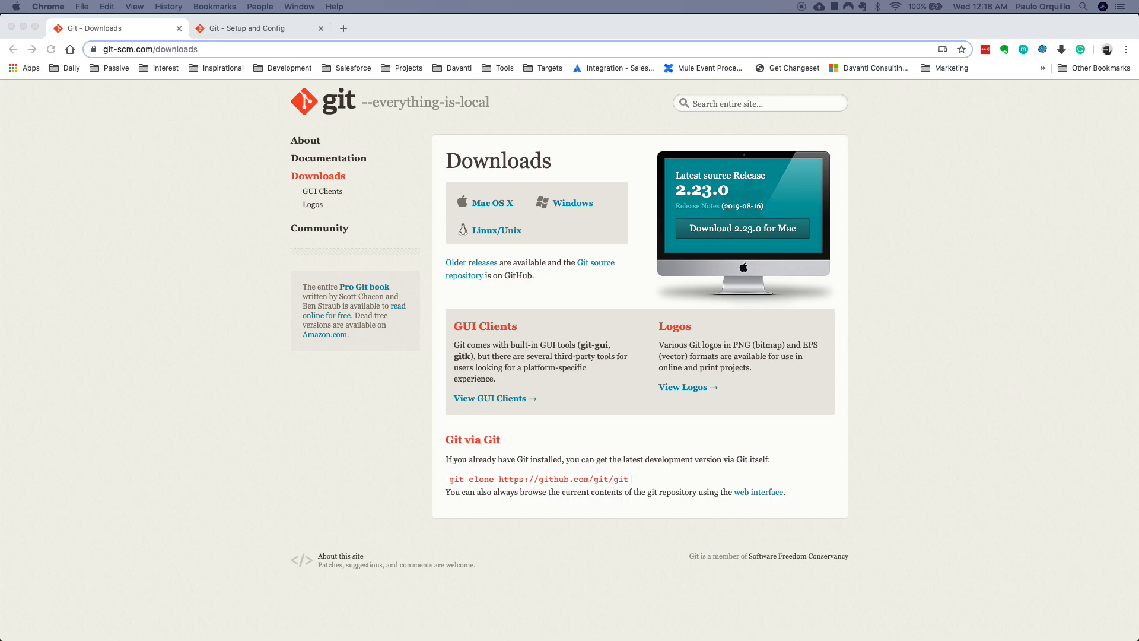
mouse_move(152, 235)
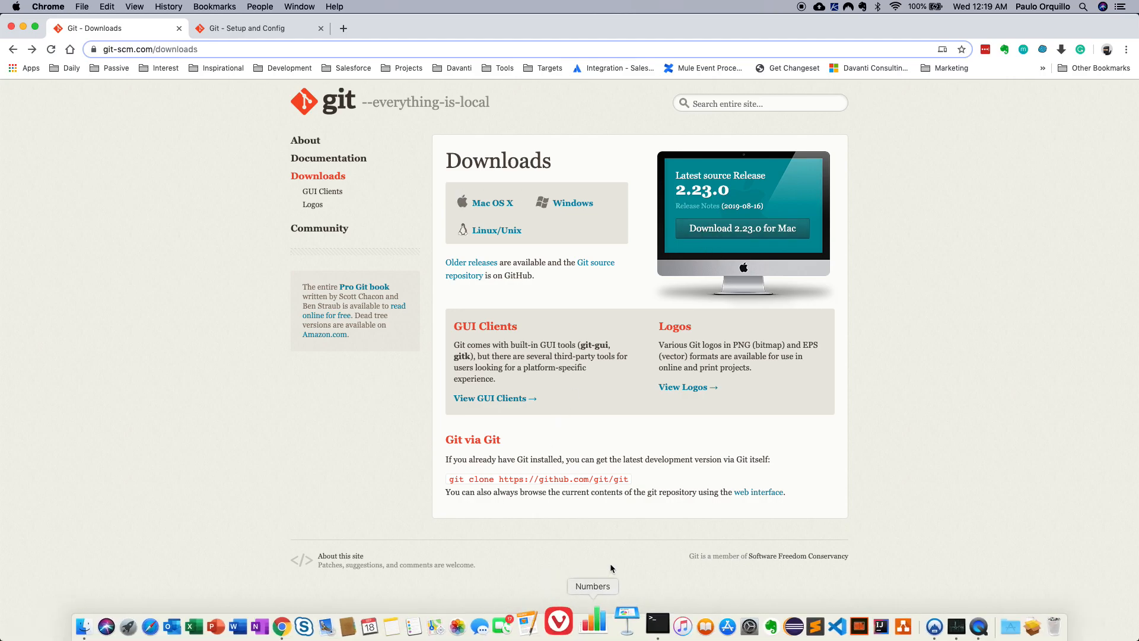
Open Terminal, confirm Git reports version 2.20.1, and begin typing brew install git.
left_click(637, 624)
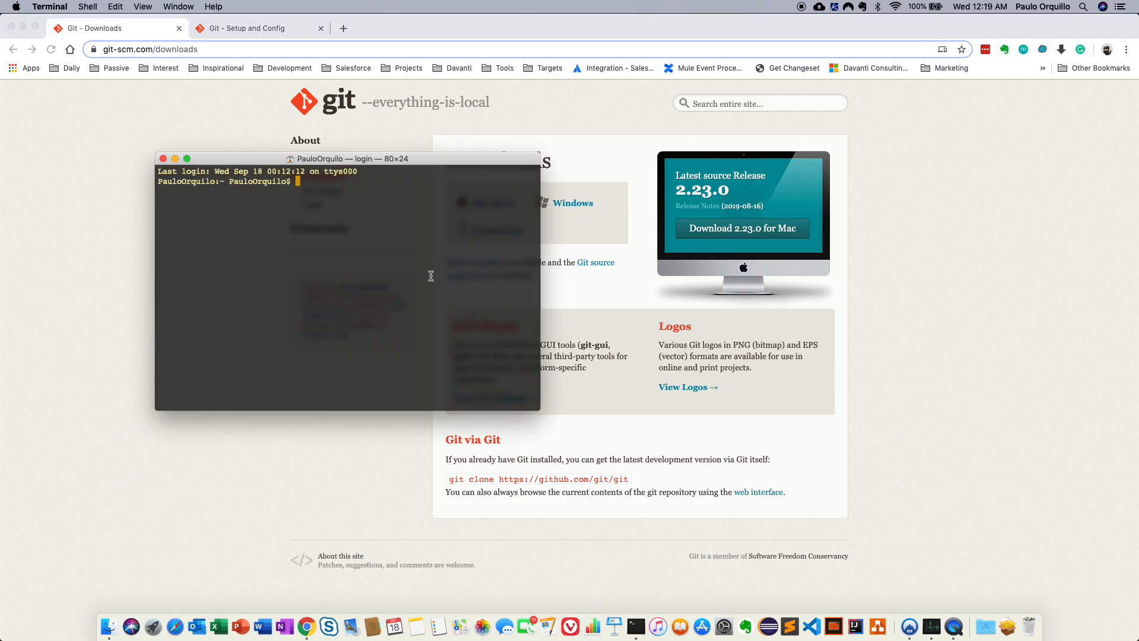
type("git version")
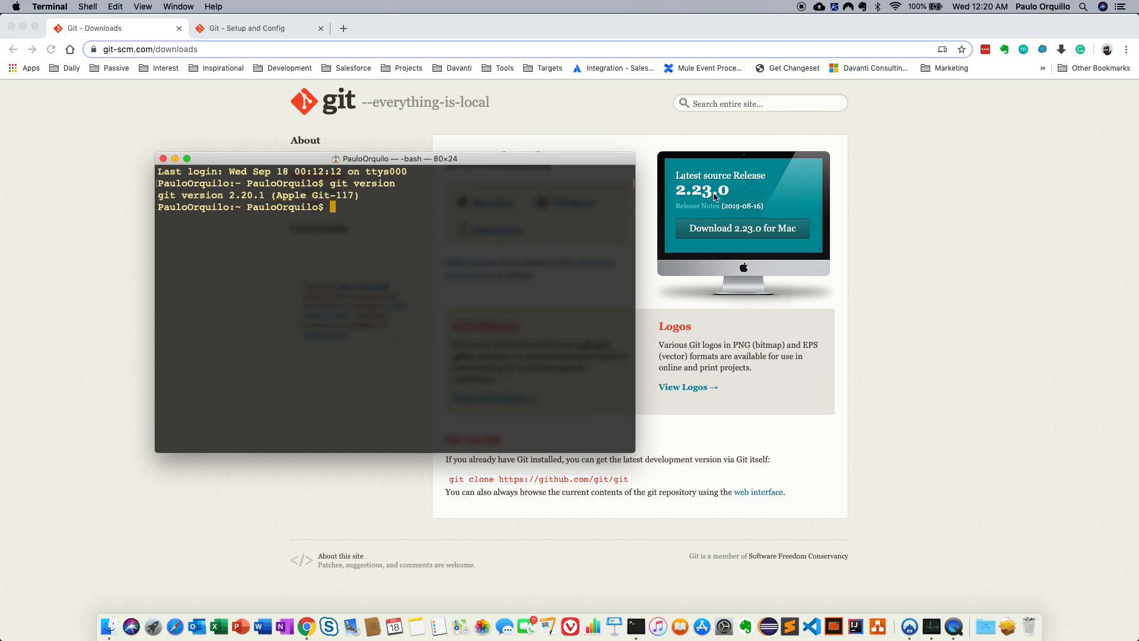
type("brew")
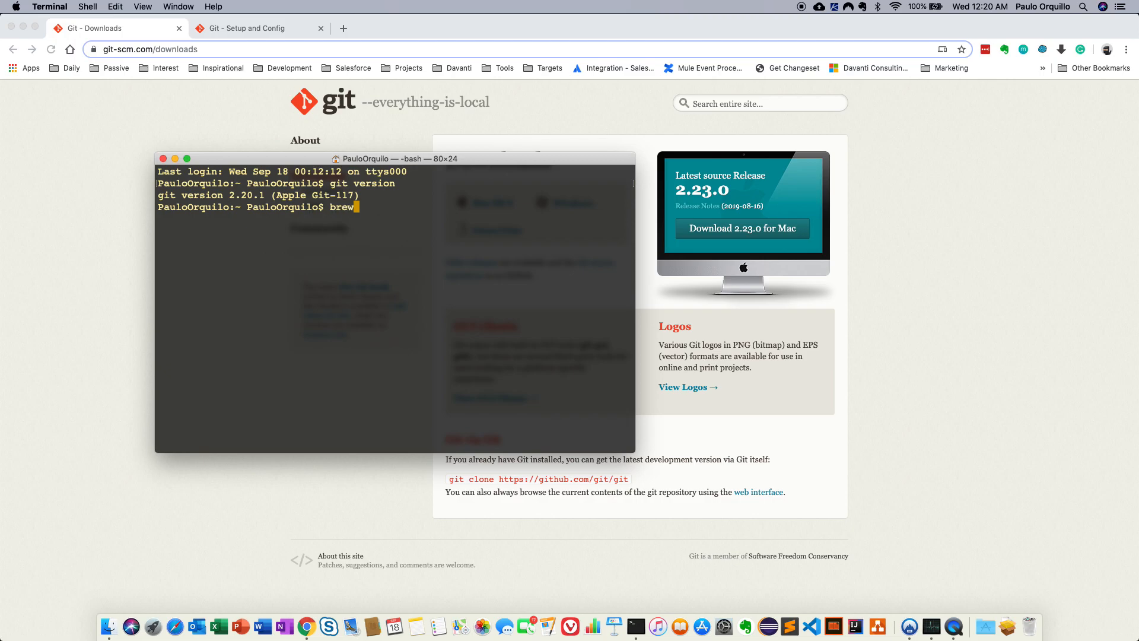
type("install g")
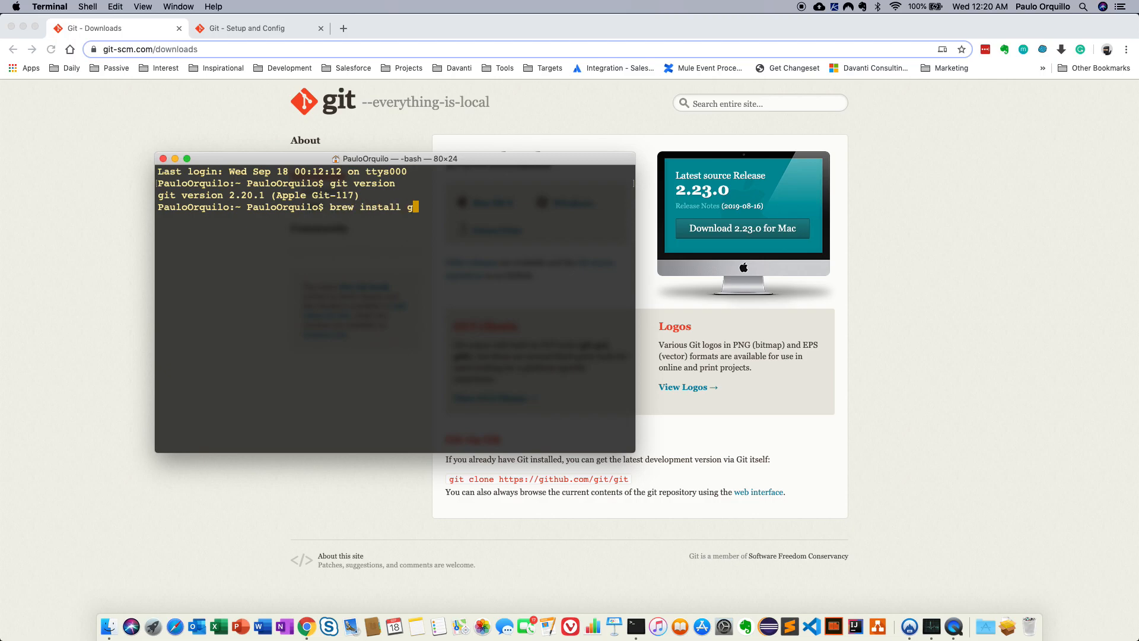
type("it")
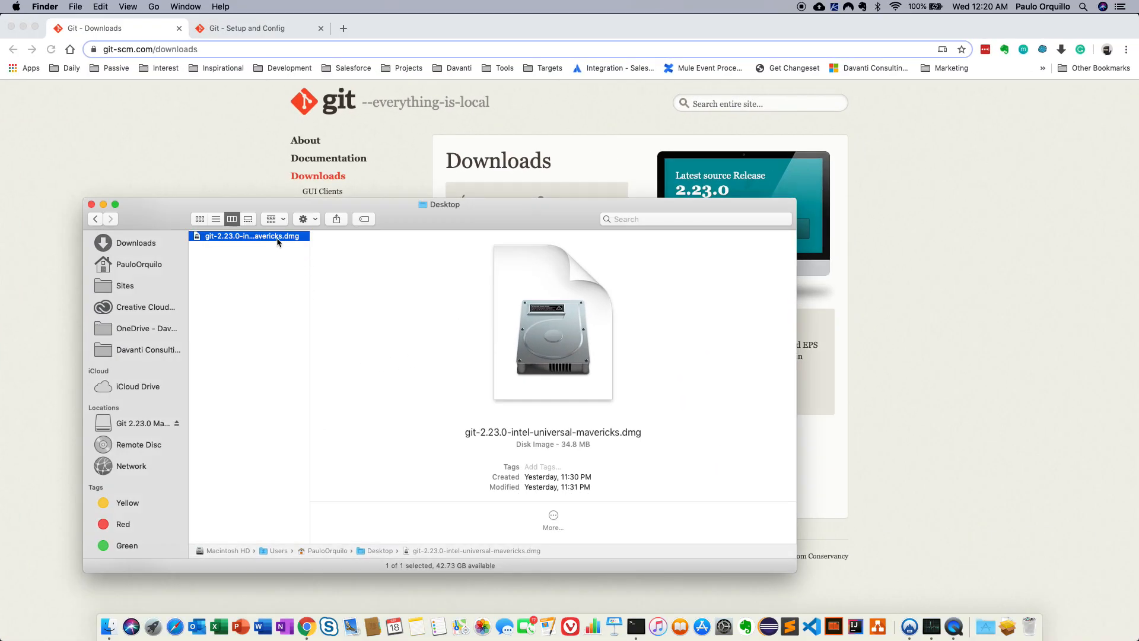
Open the git-2.23.0 disk image and run its installer package through to successful completion.
double_click(250, 236)
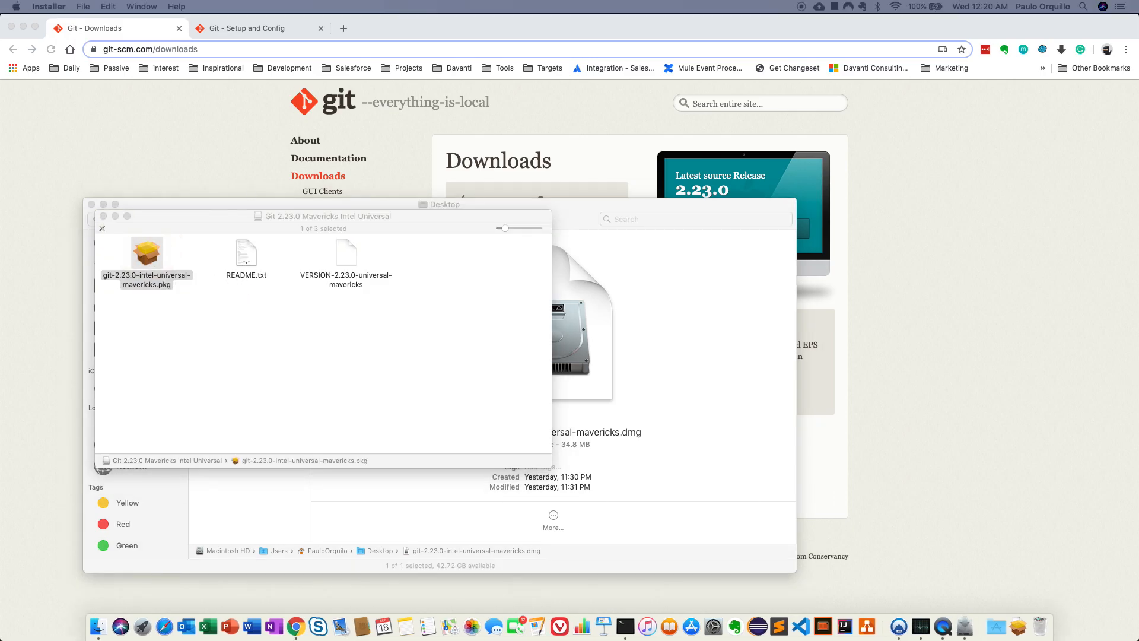
left_click_drag(146, 255, 197, 298)
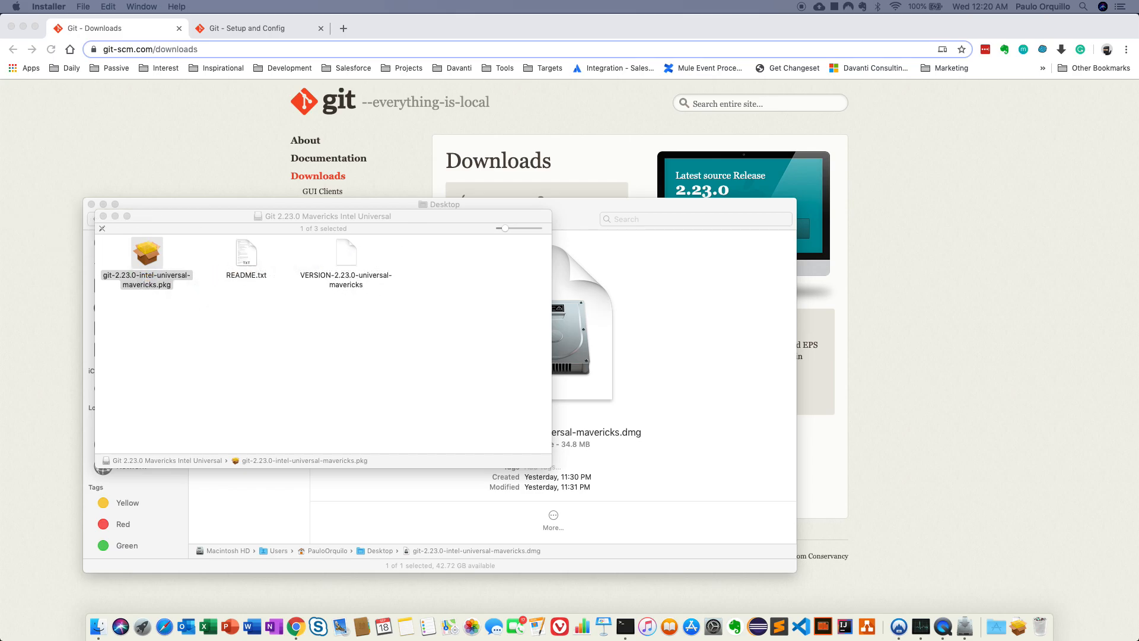
double_click(146, 250)
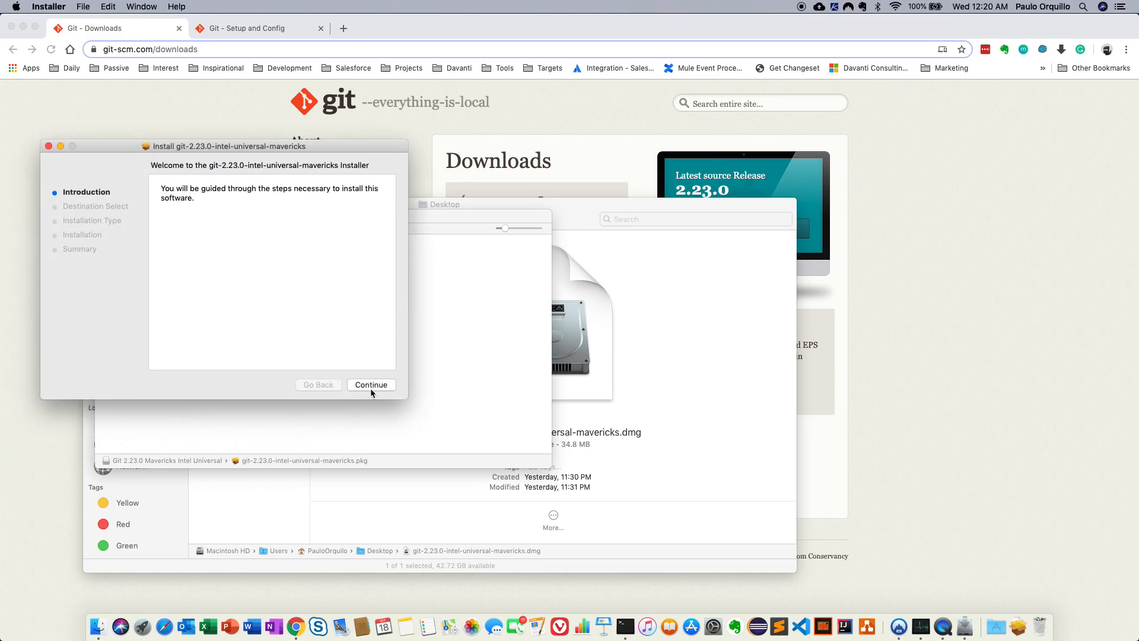
left_click(370, 384)
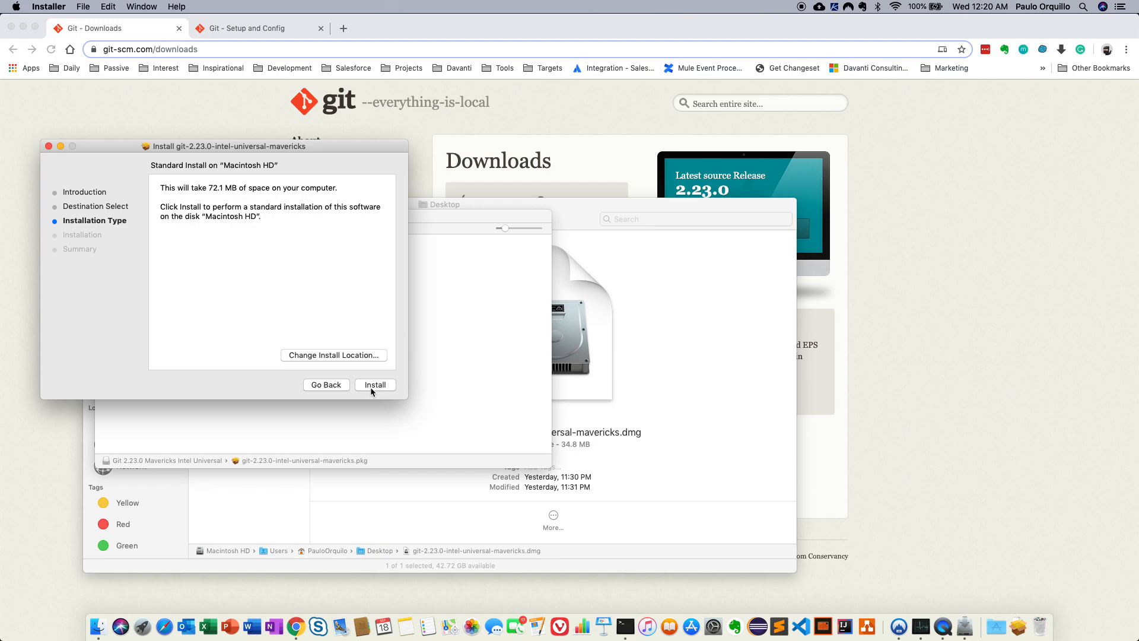
left_click(375, 385)
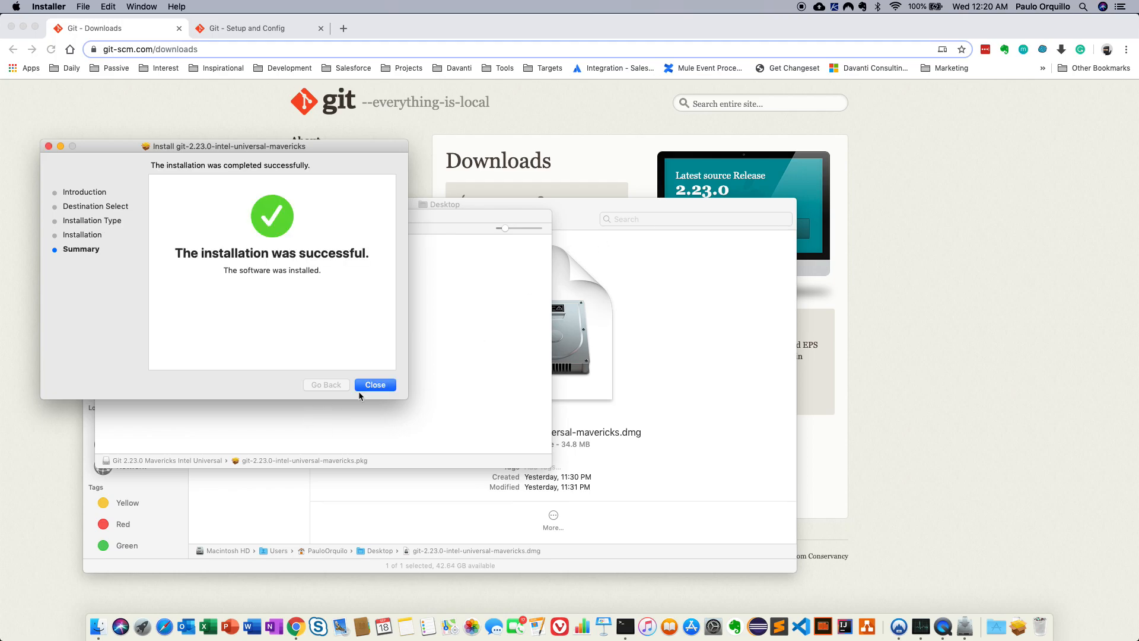
left_click(375, 385)
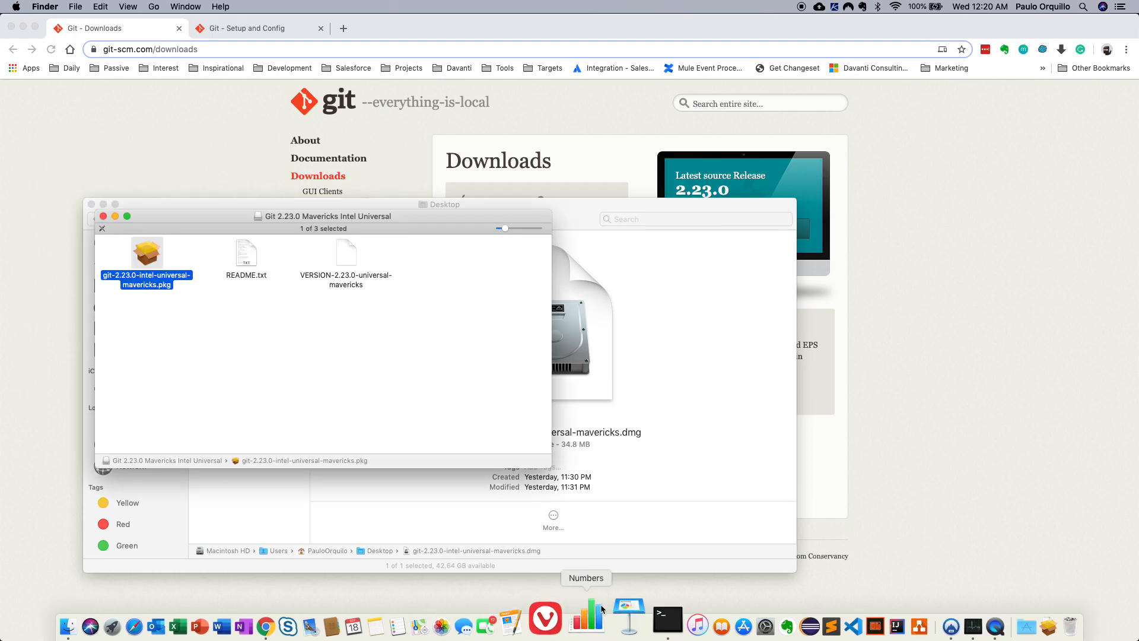
In a new Terminal window, verify git version 2.23.0 and list the Git configuration.
left_click(635, 627)
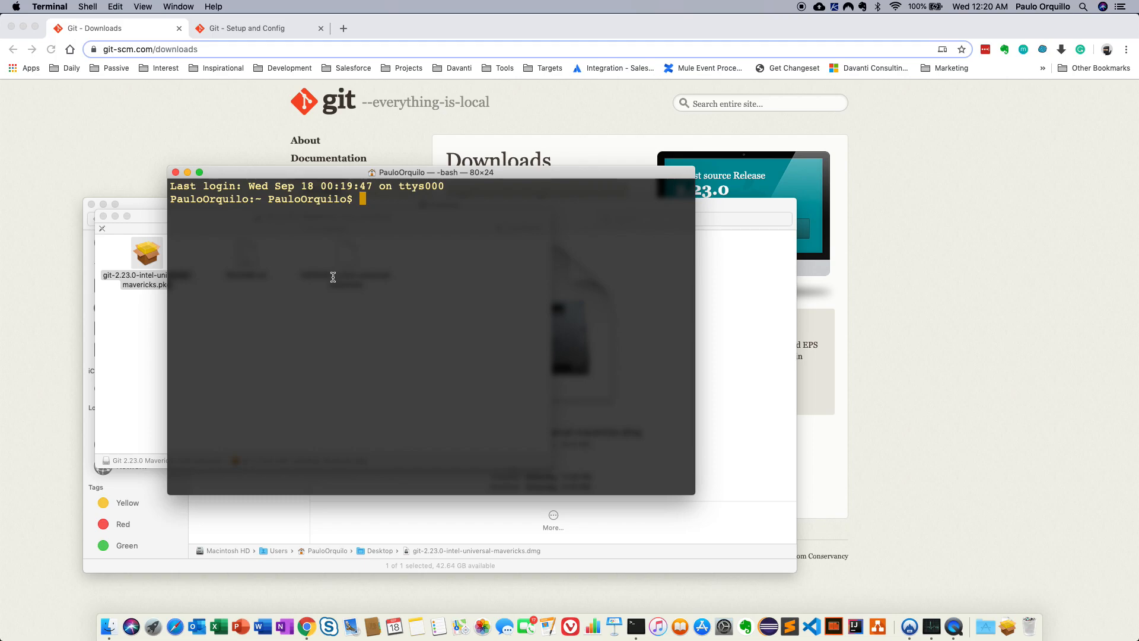
type("git version")
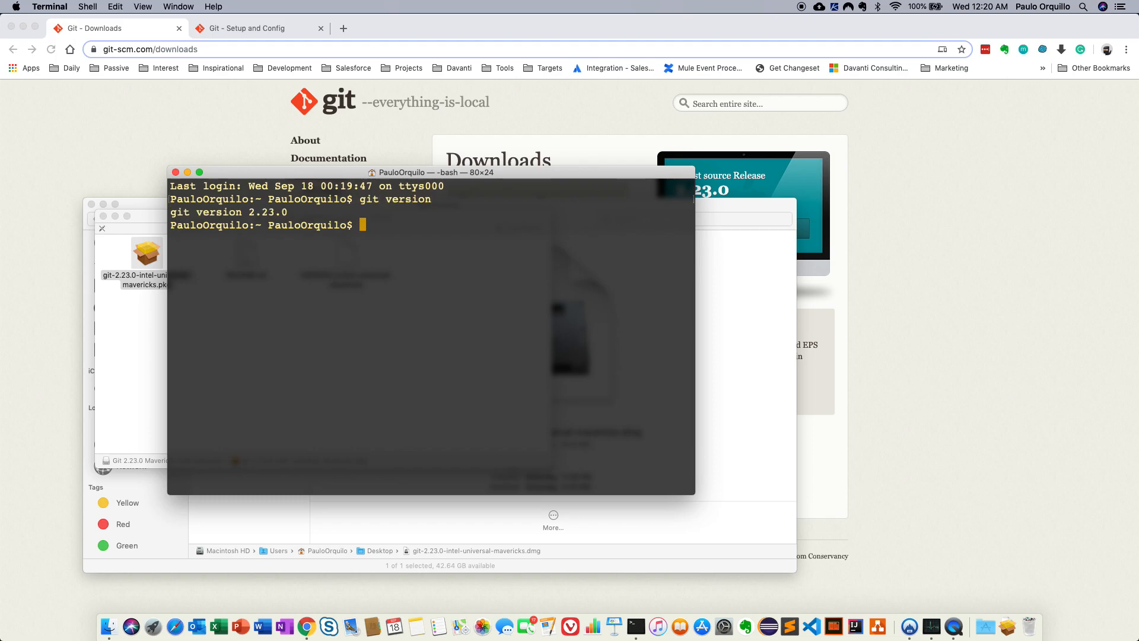
double_click(228, 211)
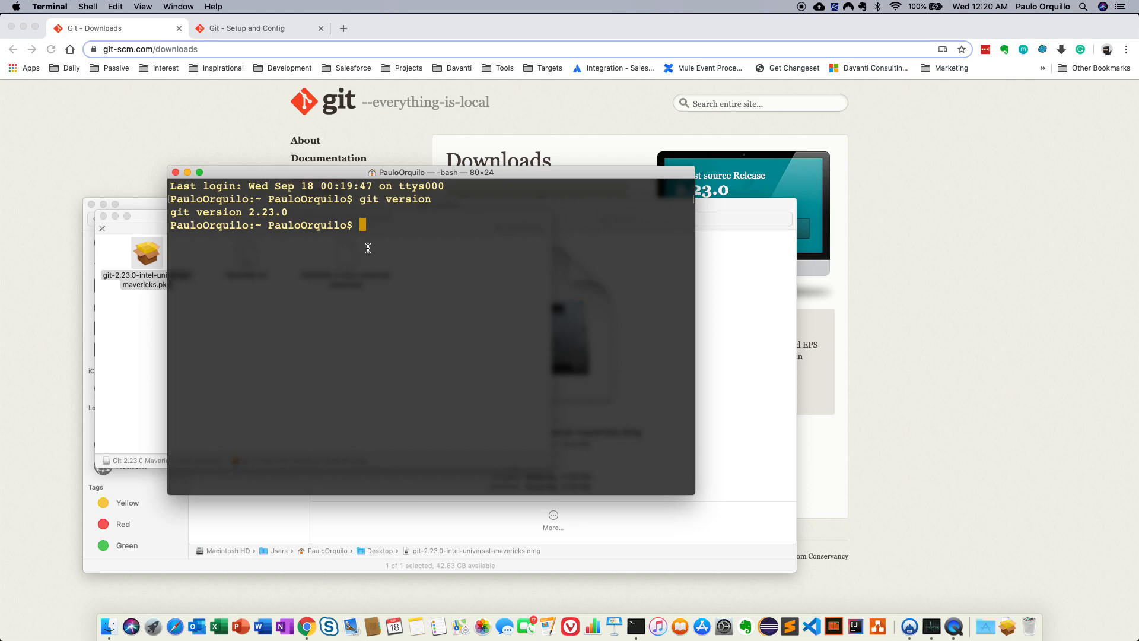
type("git config -l")
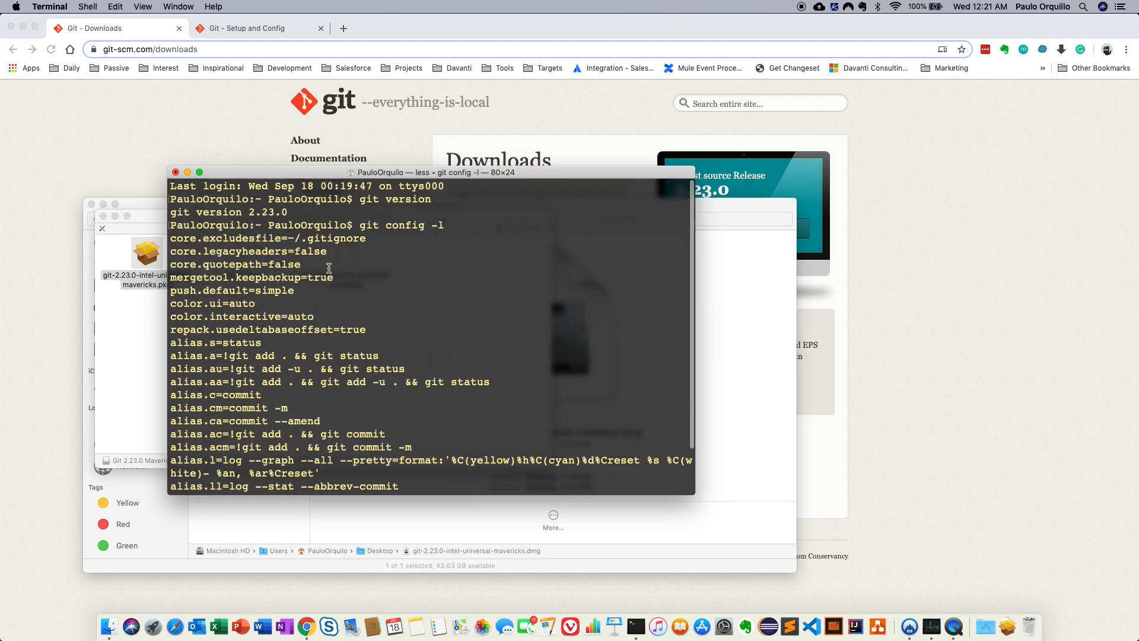
Leave the config listing and try setting user.name "Paulo Orquillo" without --global.
scroll("down", 3)
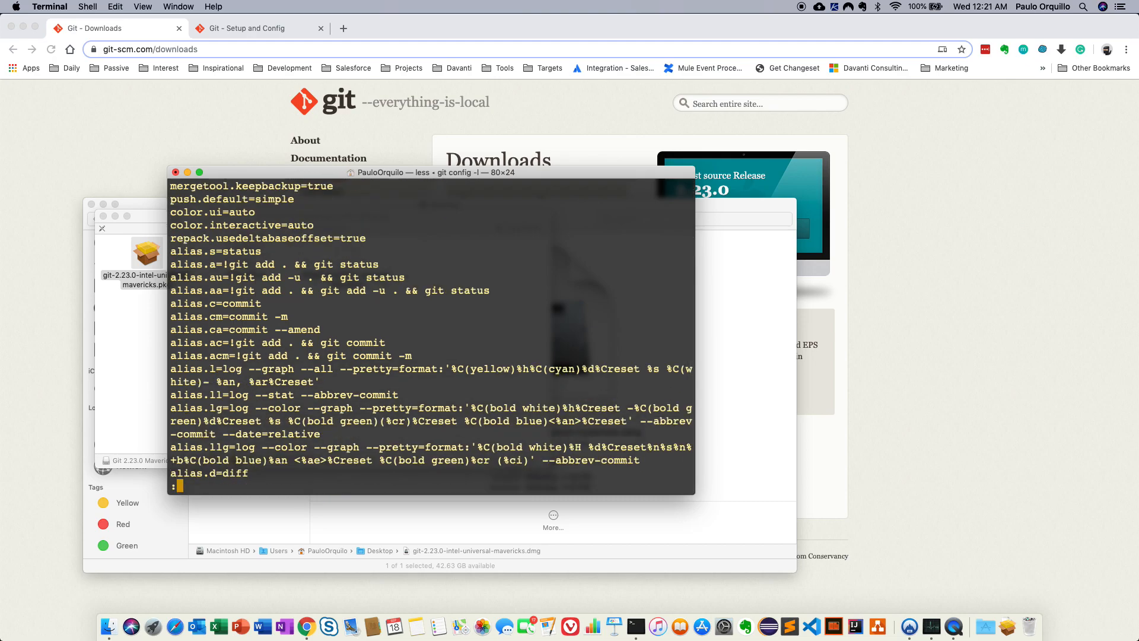
key("q")
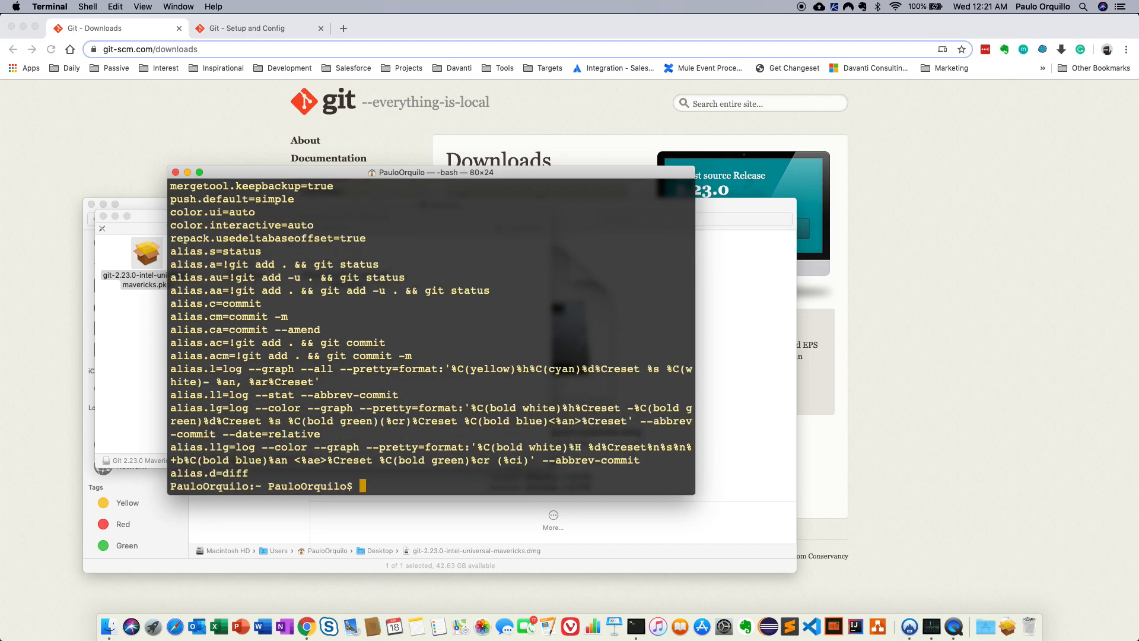
type("git config")
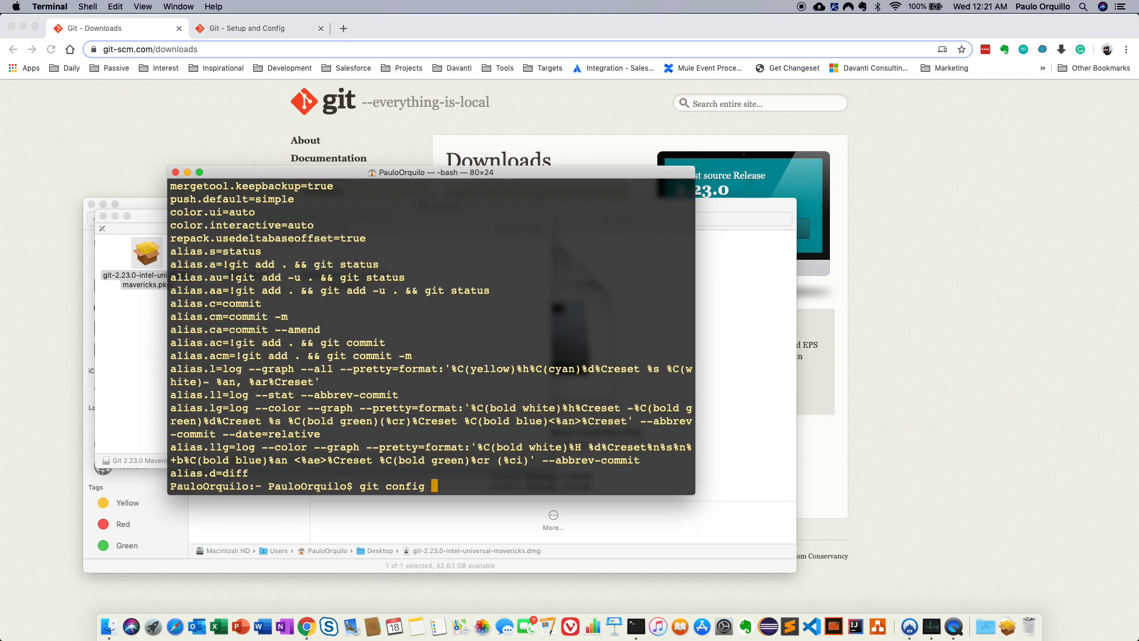
type("user.name")
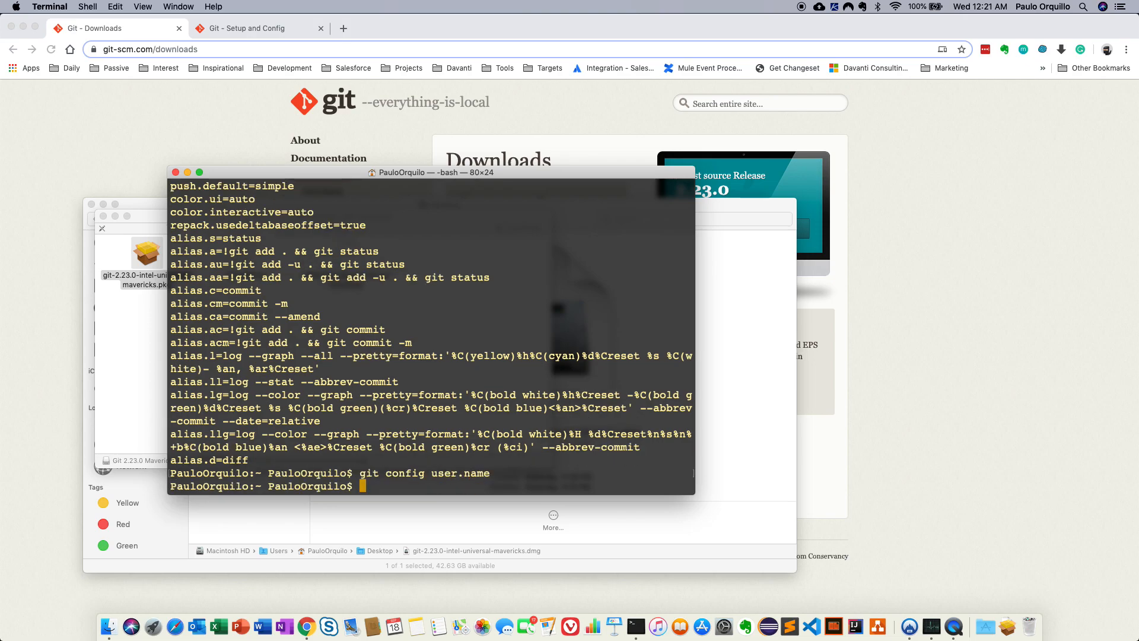
type("git")
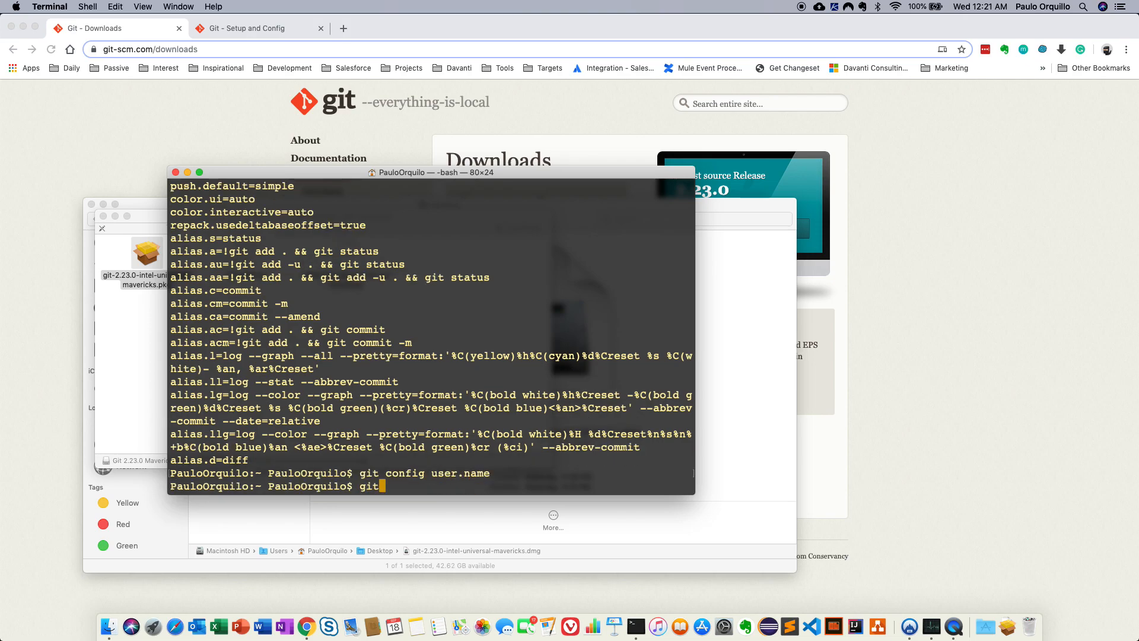
type("config")
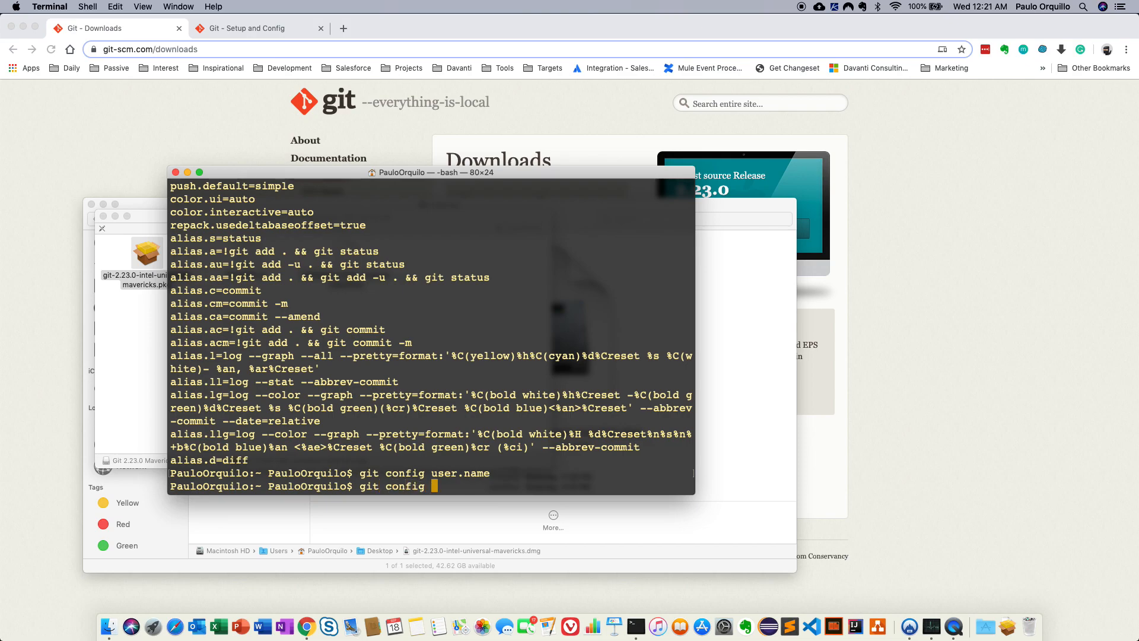
type("user.name")
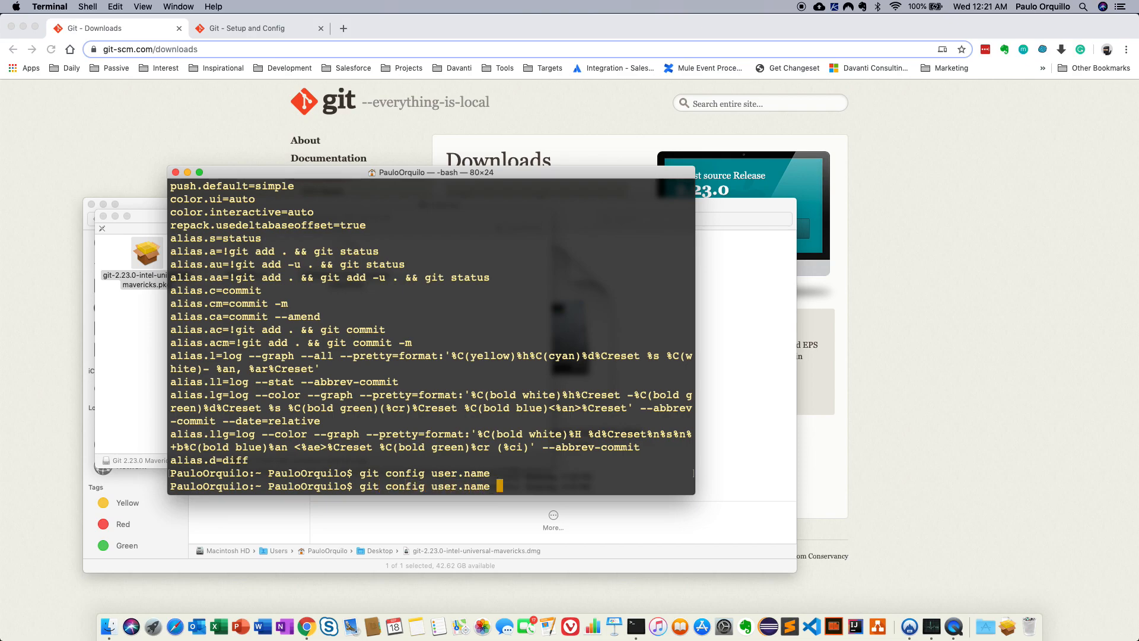
type("\"")
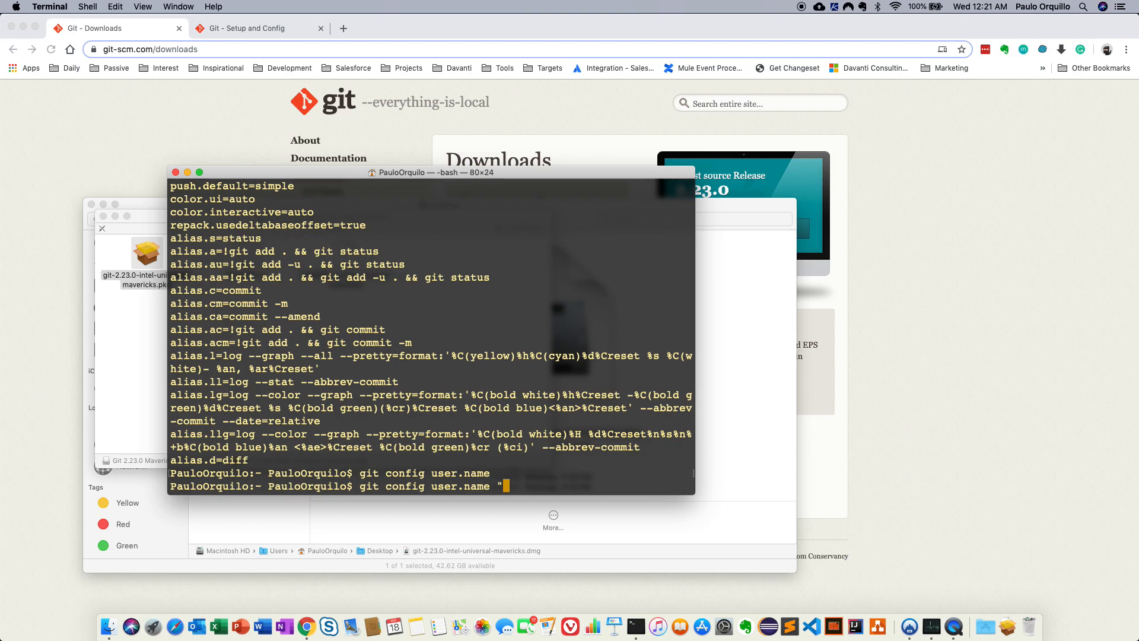
type("Paulo Orqui")
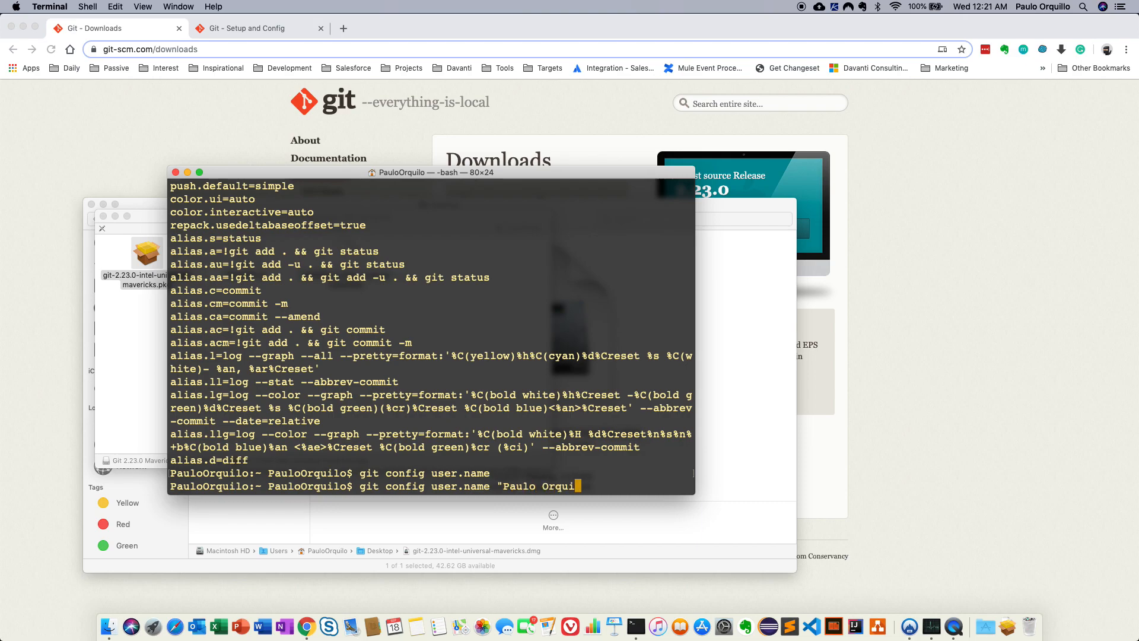
type("llo\"")
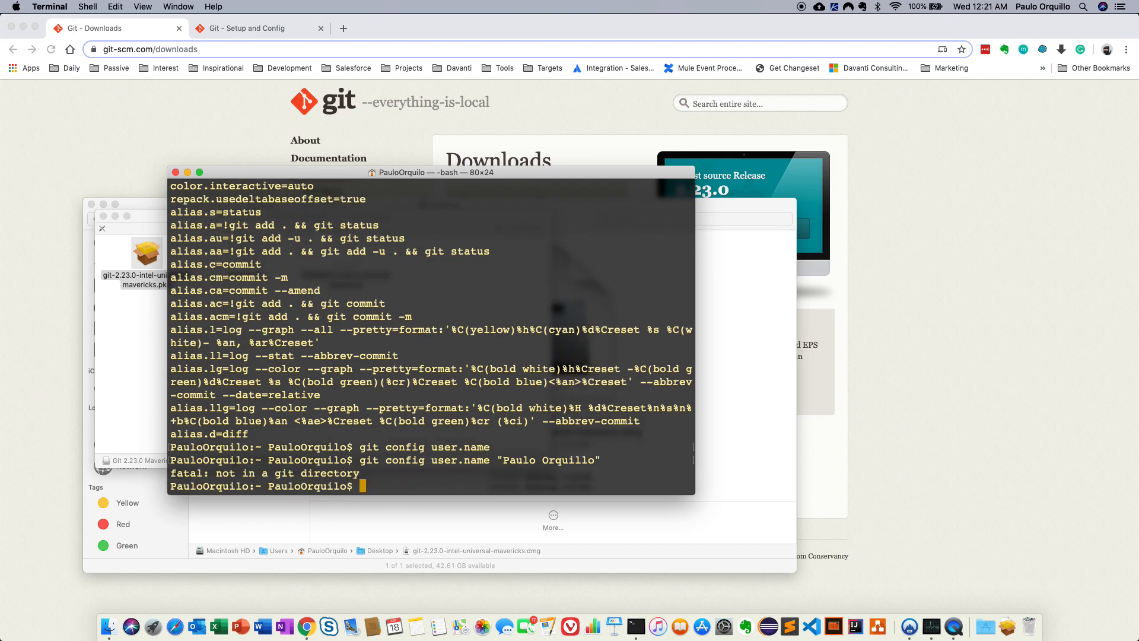
type("git config user.name \"Paulo Orquillo\"")
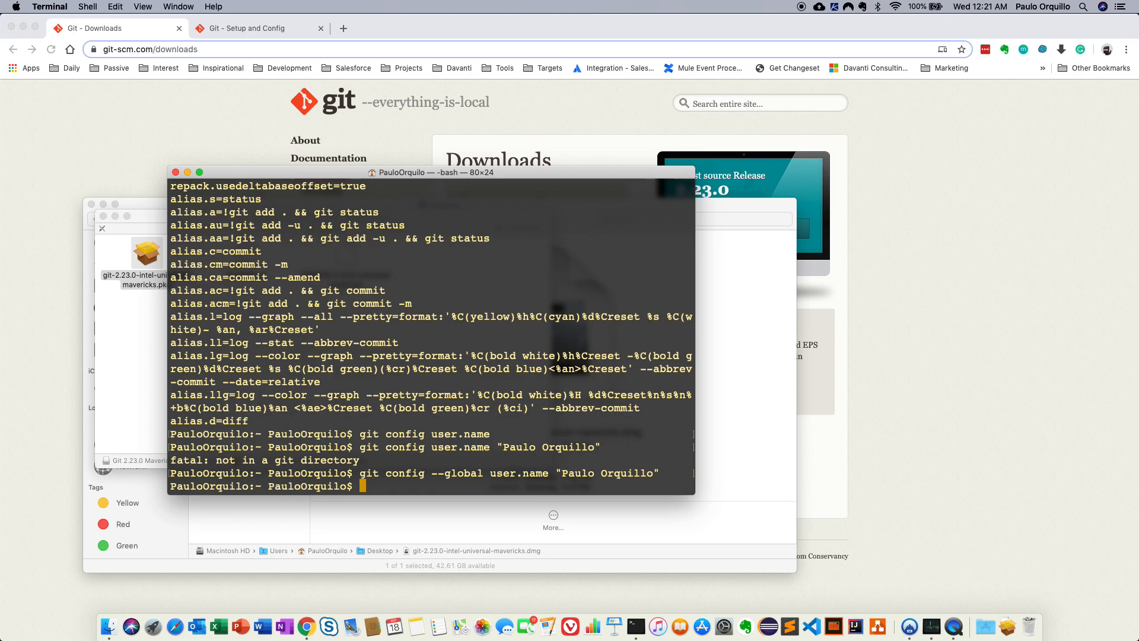
Set global user.name to "Paulo Orquillo" and user.email to the paulo.orquillo address.
type("git config --global user.name \"Paulo Orquillo\"")
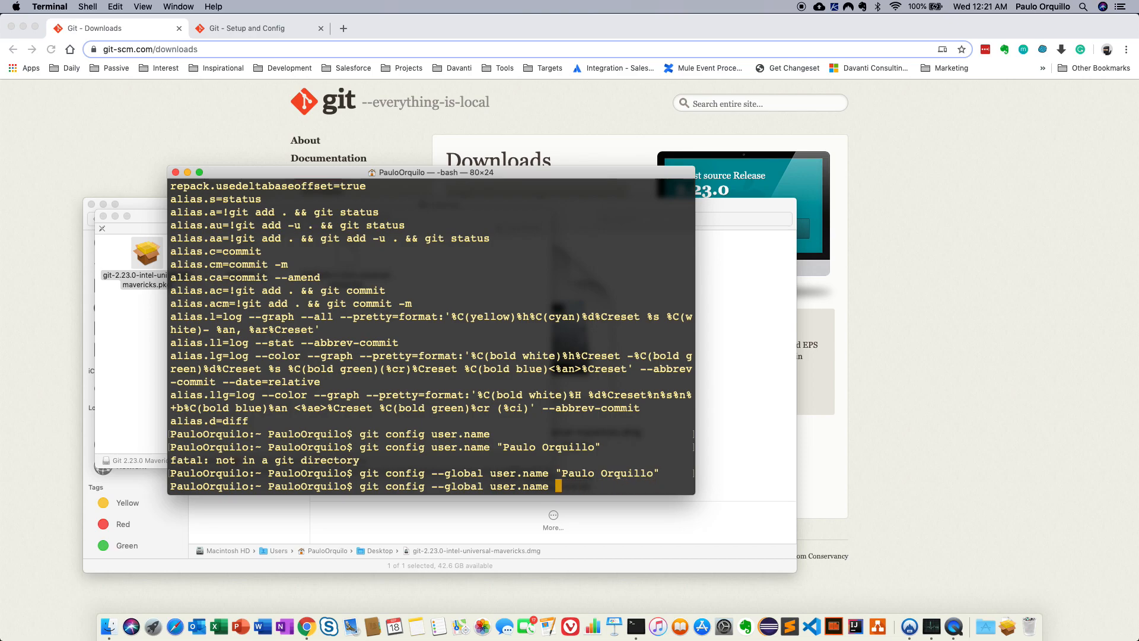
type("user.email")
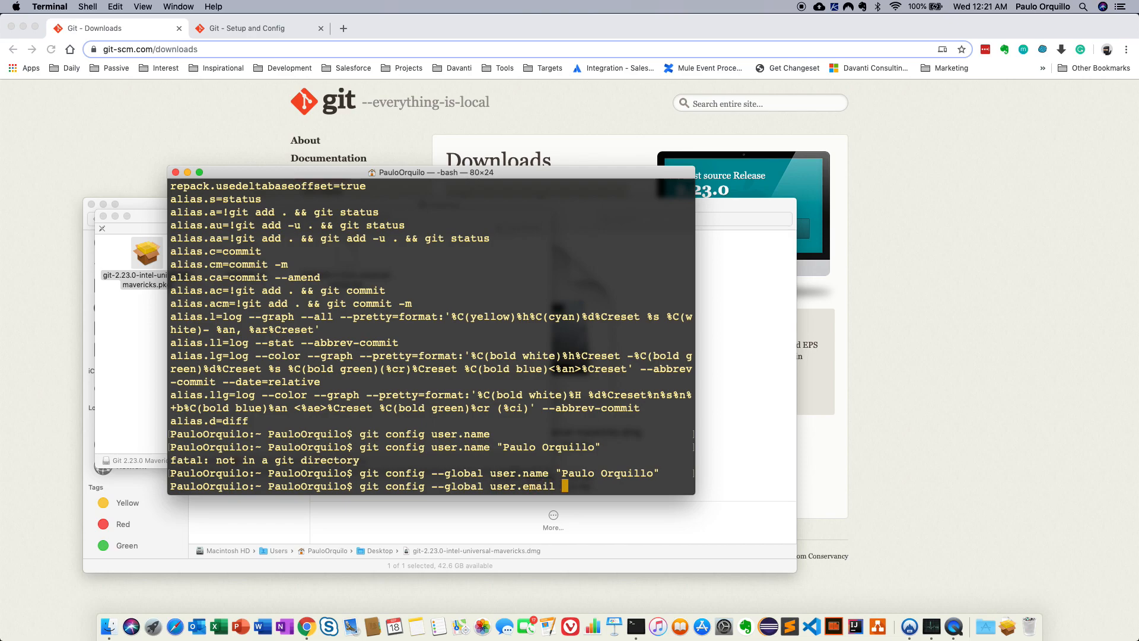
type("\"Paulo")
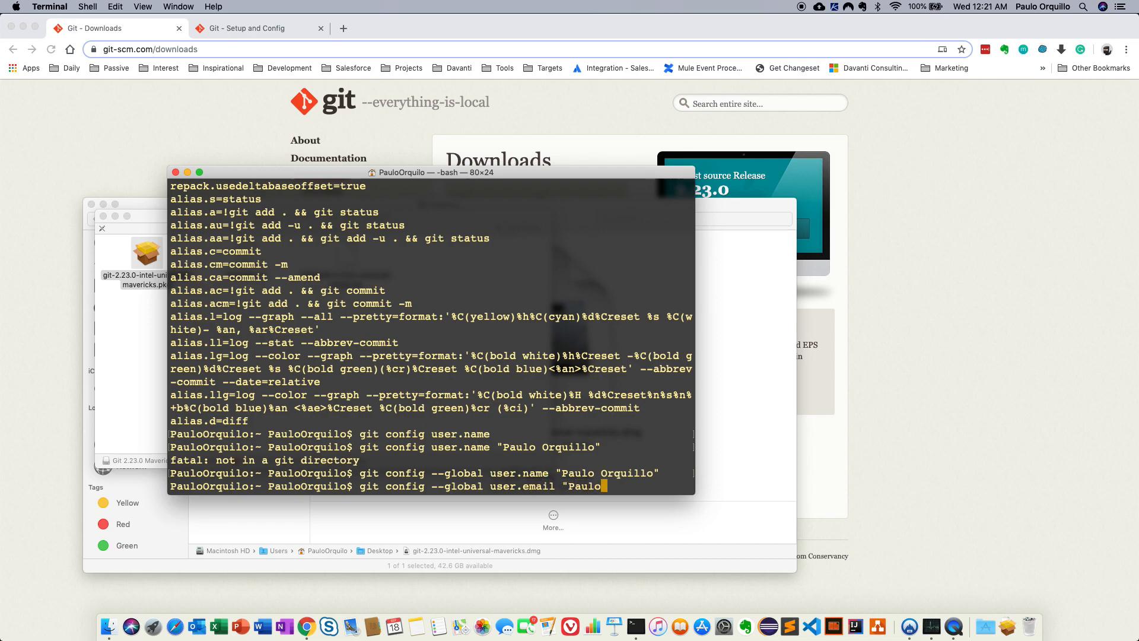
type(".")
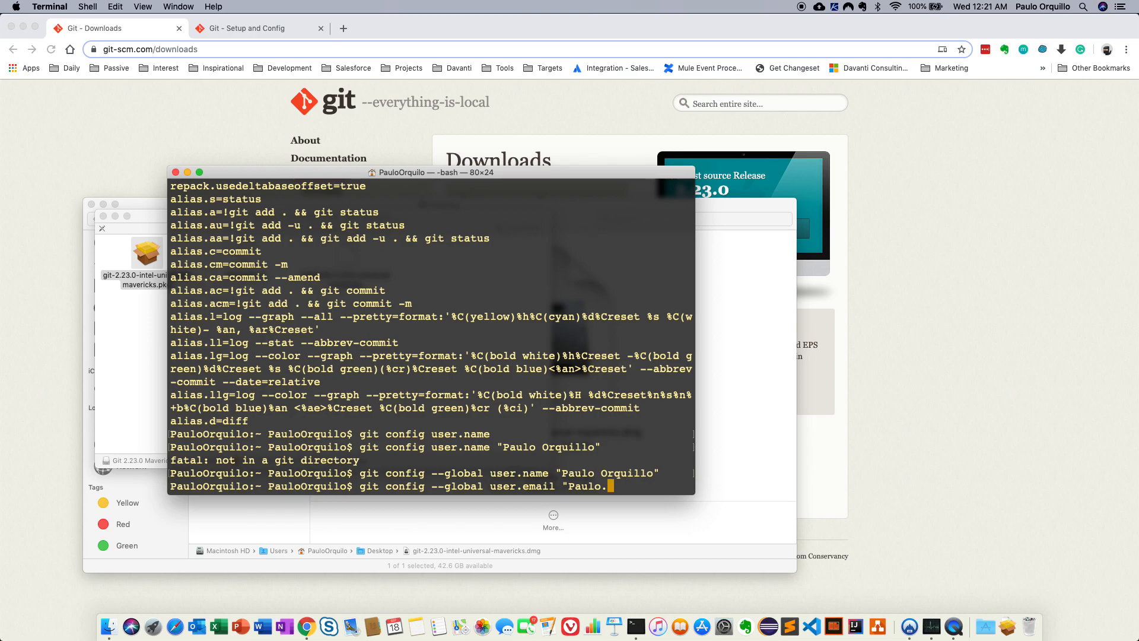
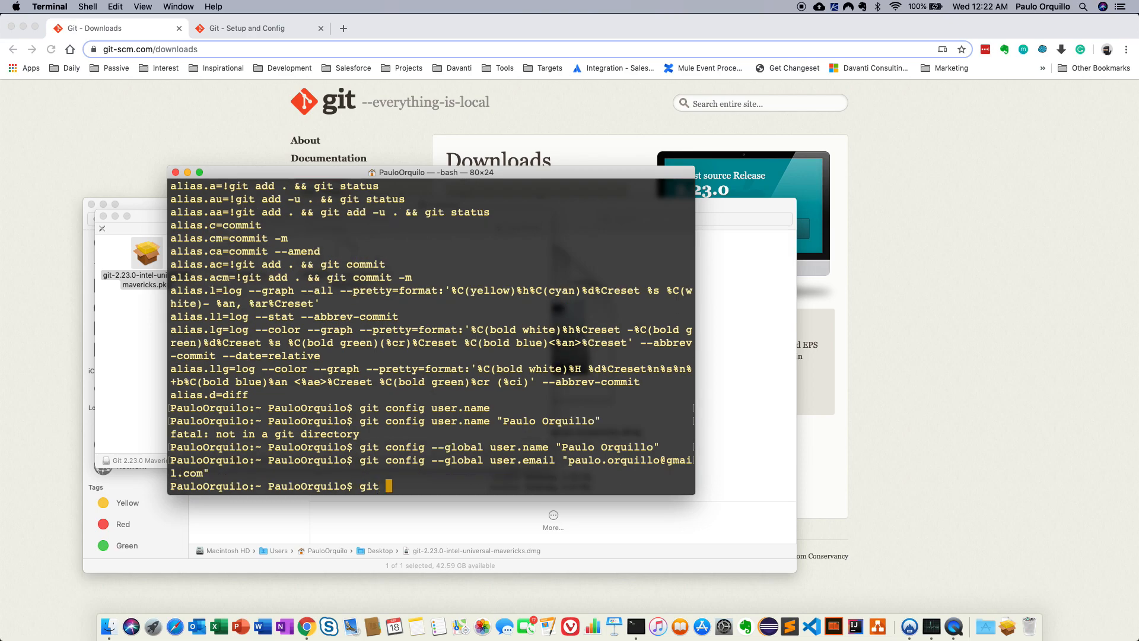
List the configuration with git config -l, check user.name and user.email, and quit.
type("config -")
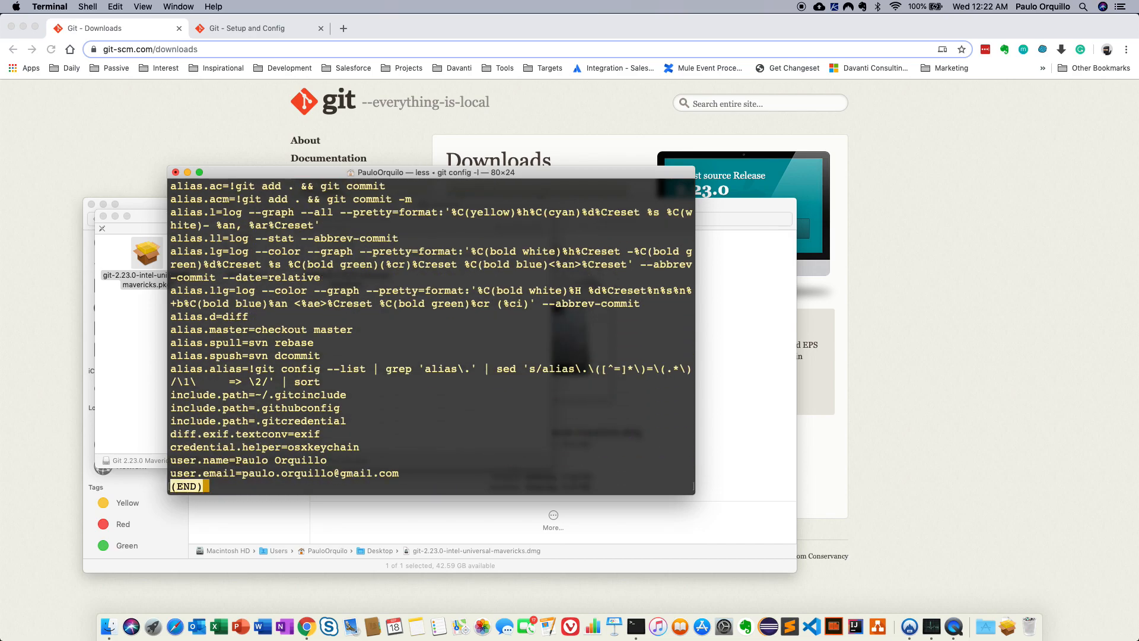
mouse_move(410, 475)
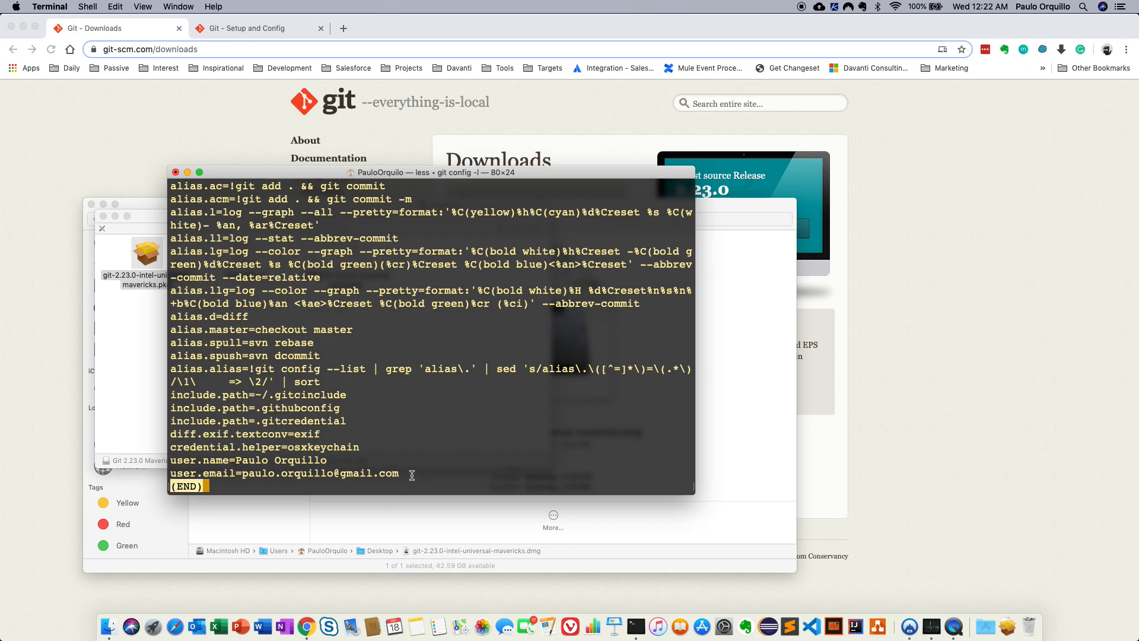
left_click_drag(170, 460, 398, 472)
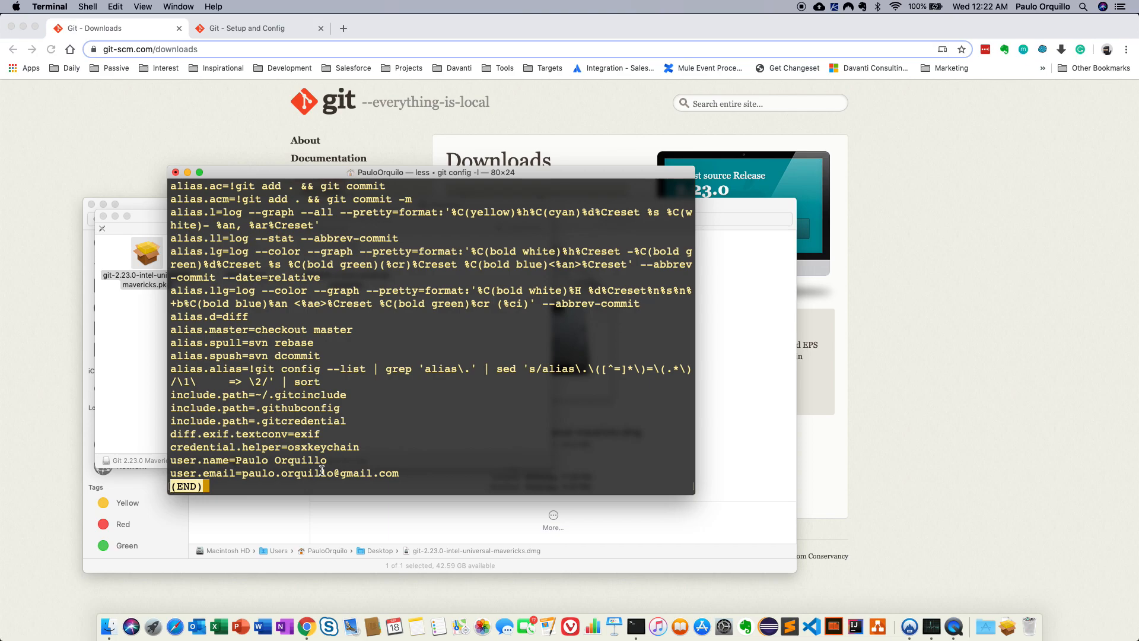
key("q")
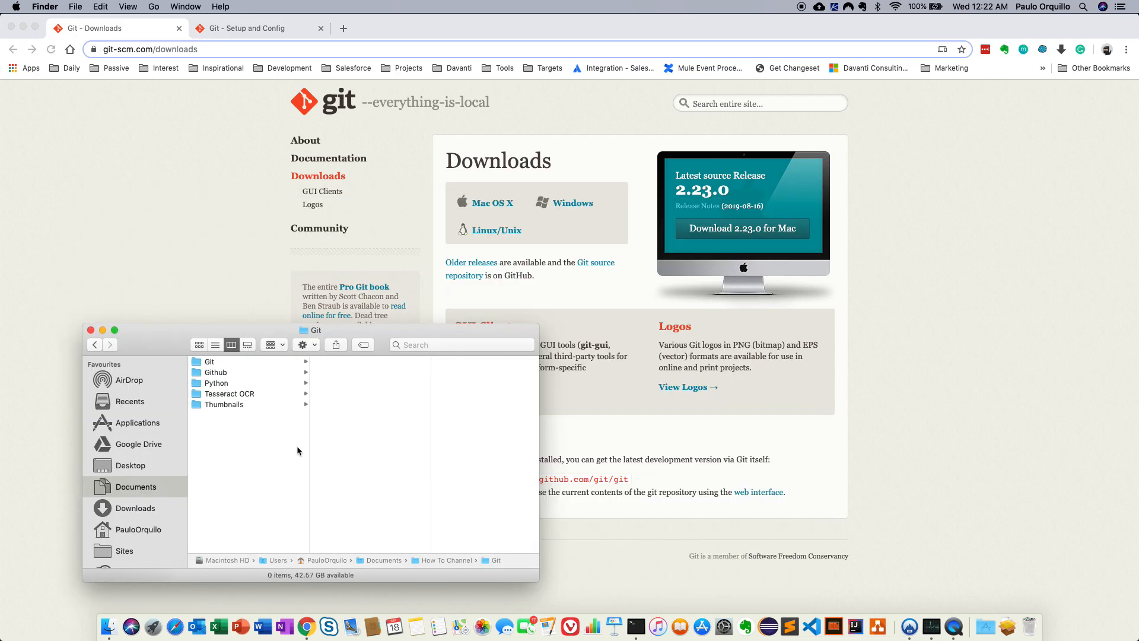
Open a new Terminal at the Git folder from Finder's Services menu.
right_click(312, 362)
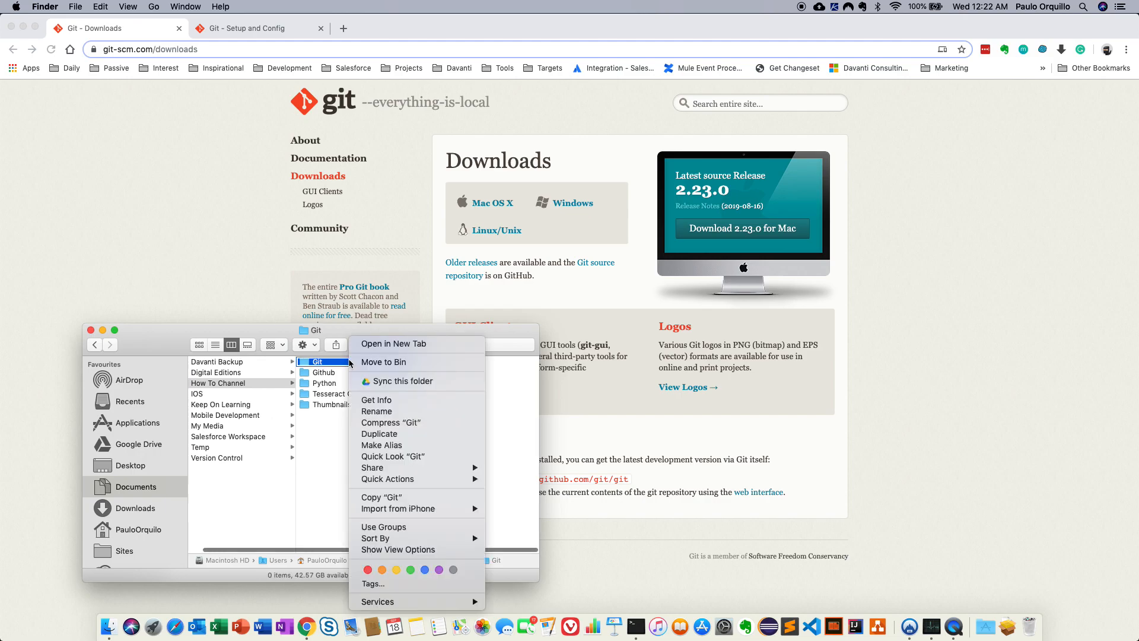
mouse_move(378, 601)
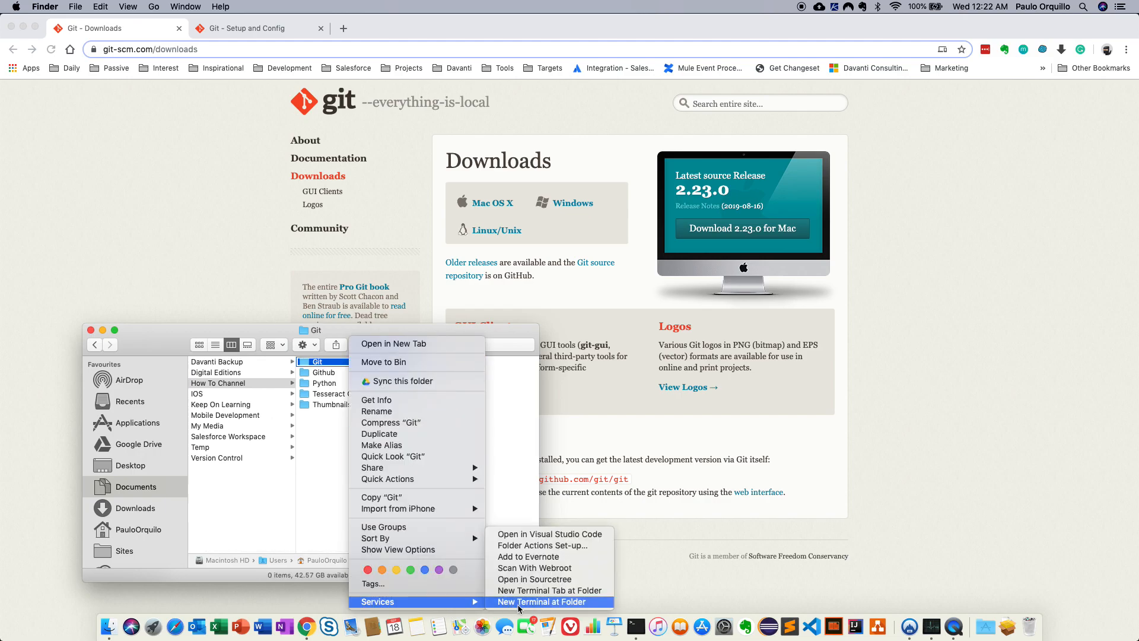
left_click(541, 601)
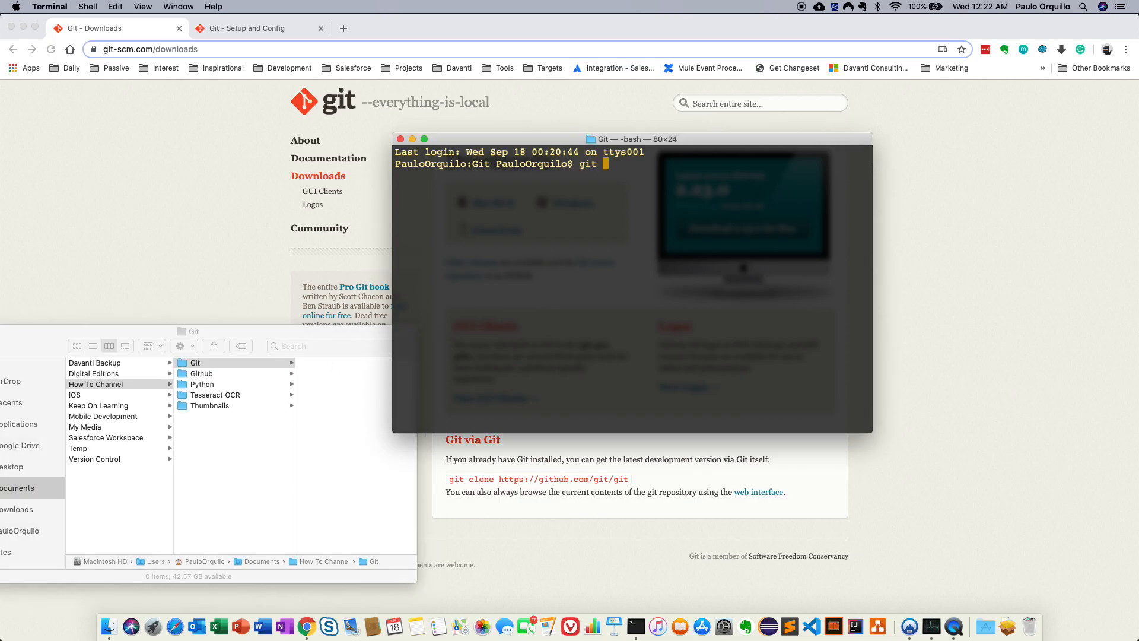
Run git init youtube-git, then open the new youtube-git folder in Finder.
type("init yout-")
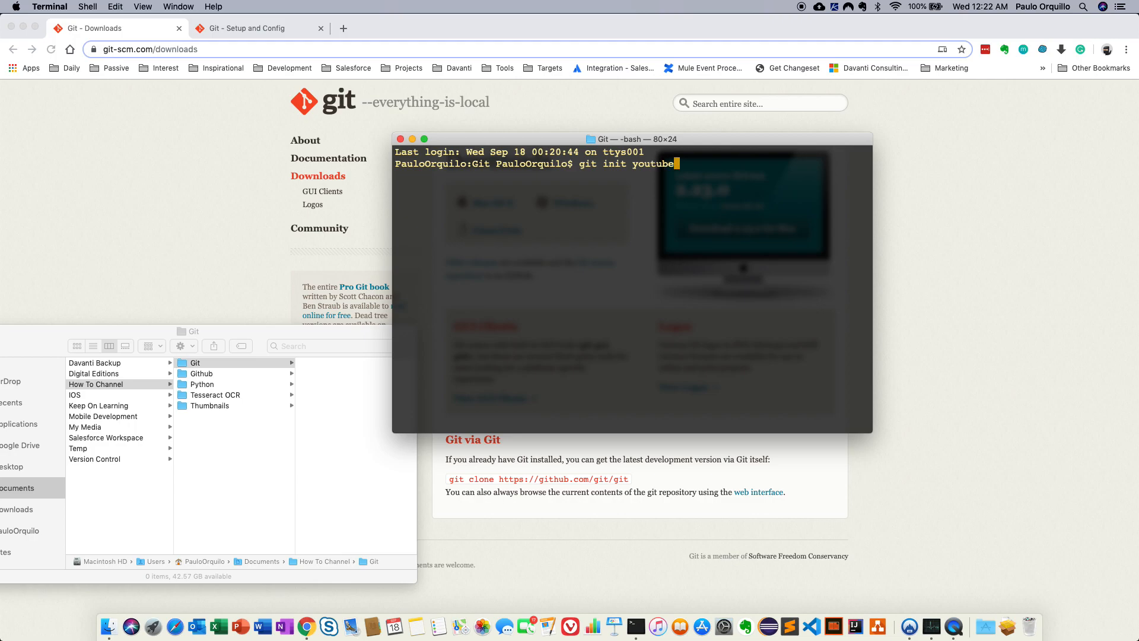
type("-")
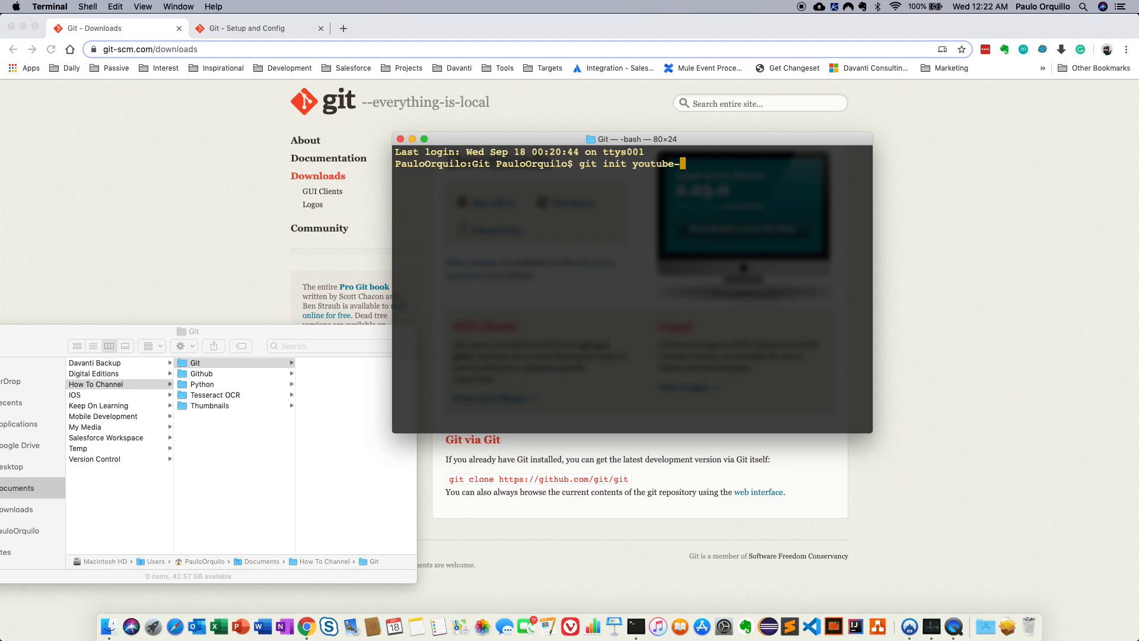
type("git")
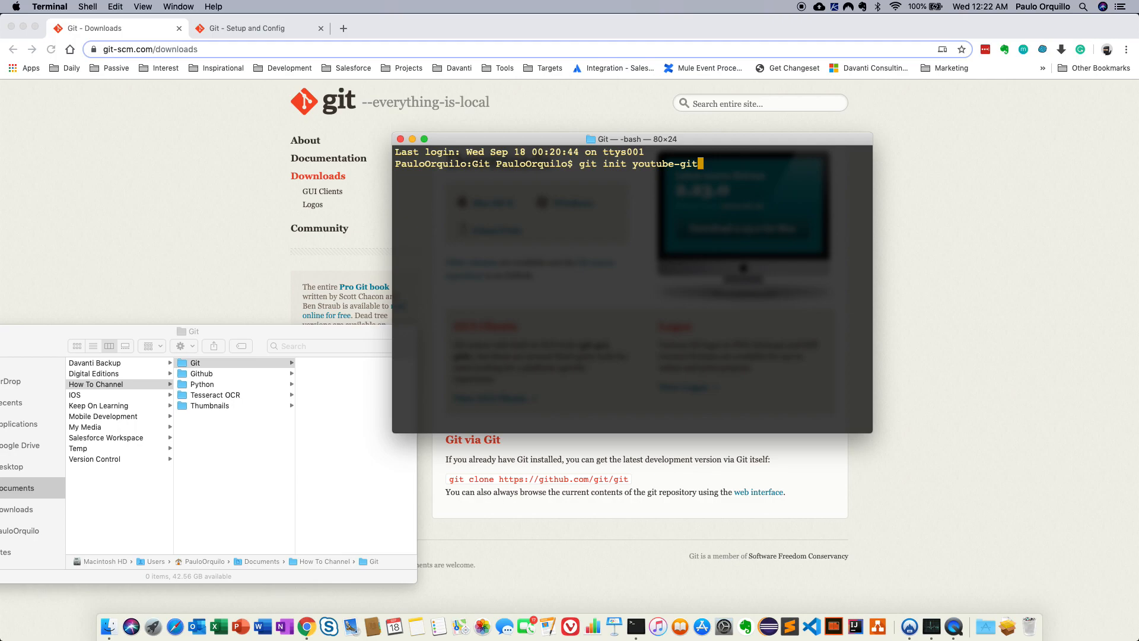
key("enter")
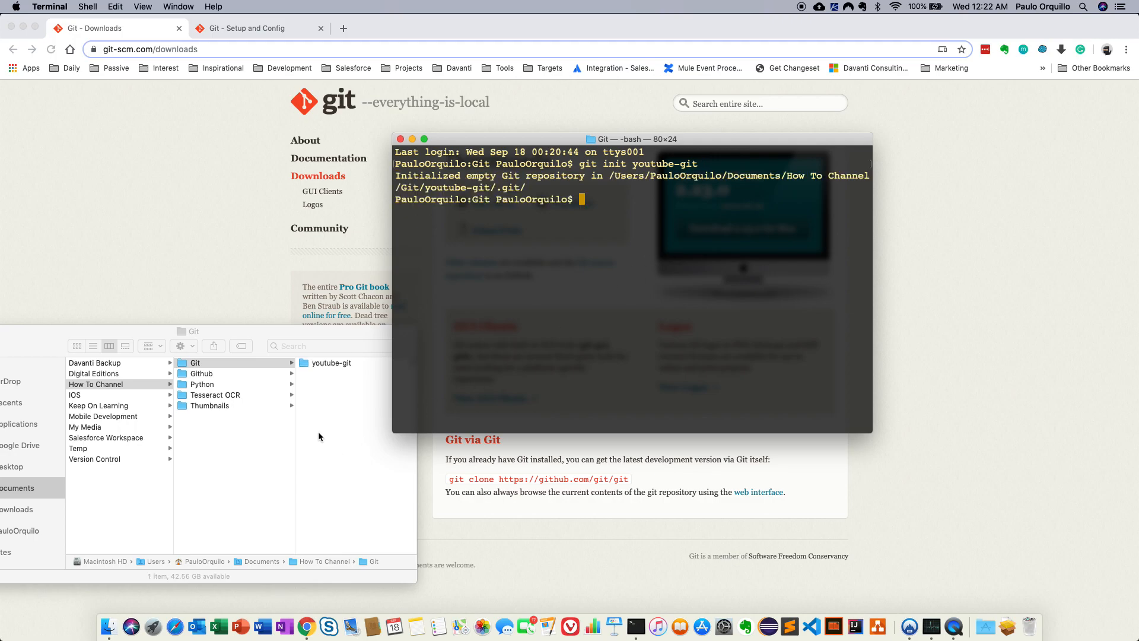
double_click(331, 363)
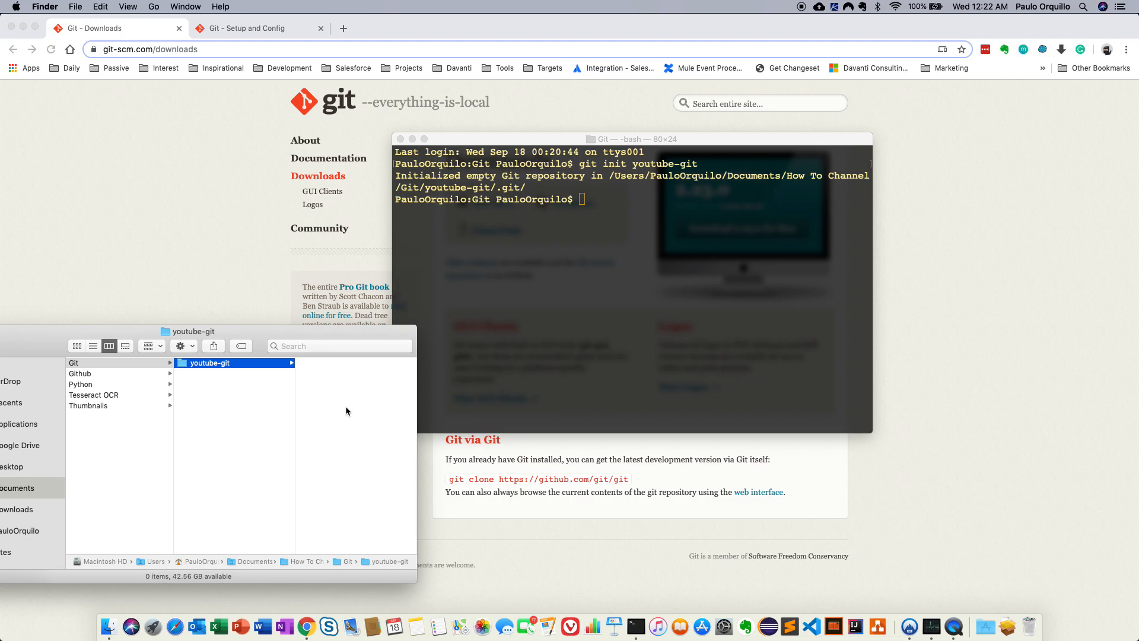
mouse_move(245, 342)
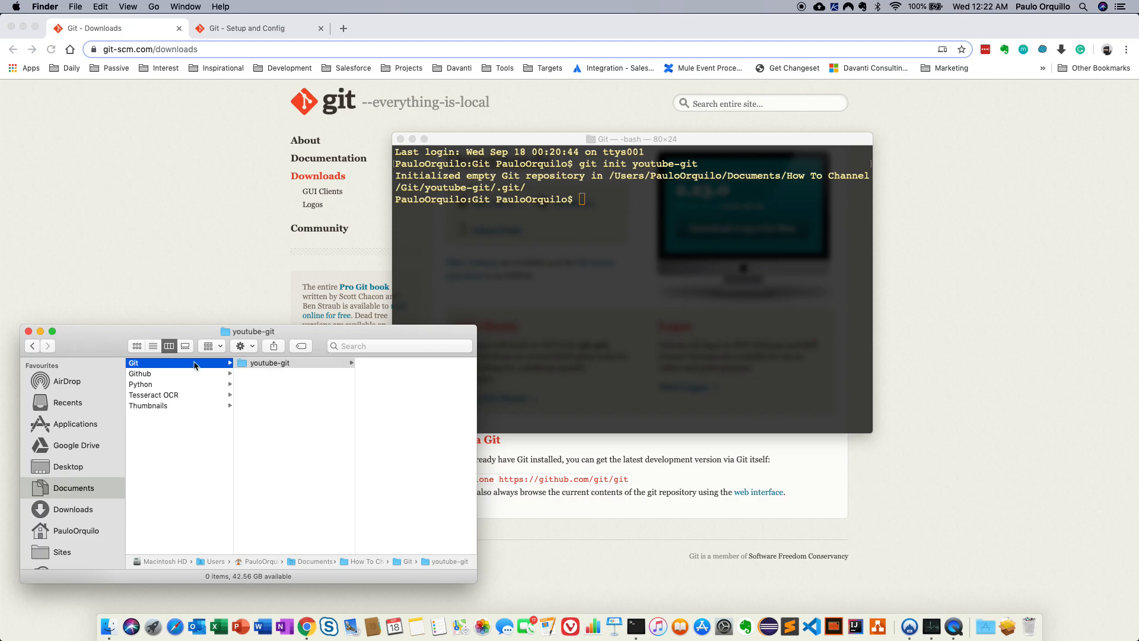
Create a new folder named youtube-git2 beside youtube-git in the Git folder.
right_click(147, 362)
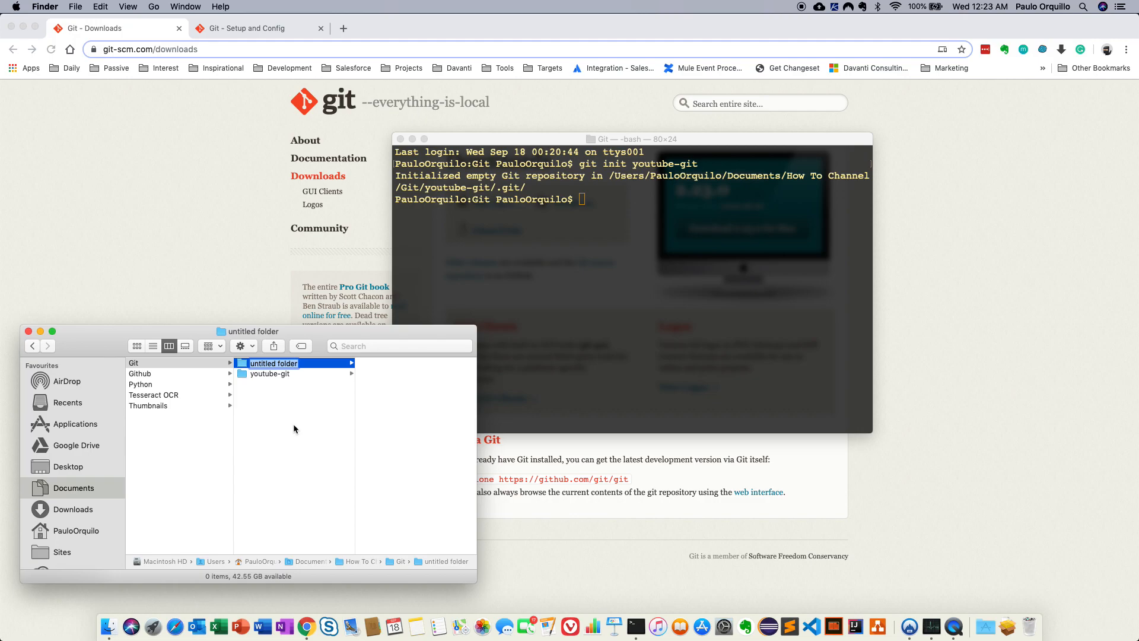
type("youtube")
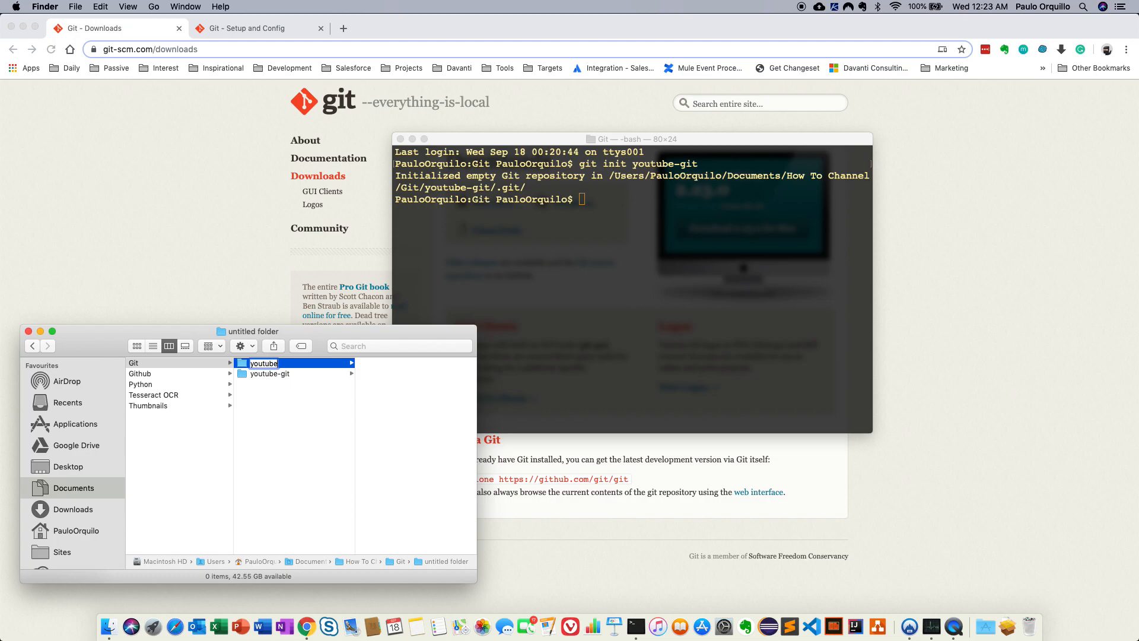
type("youtube-git2")
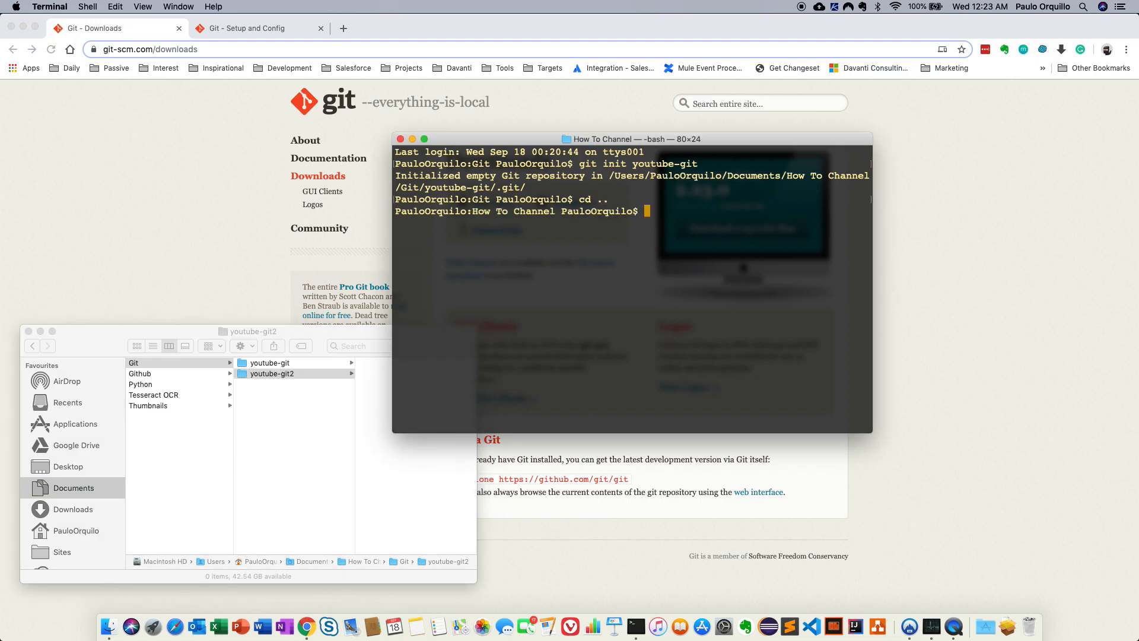
Change directory into Git/youtube-git2 using cd and ls, then run git init.
type("cd g")
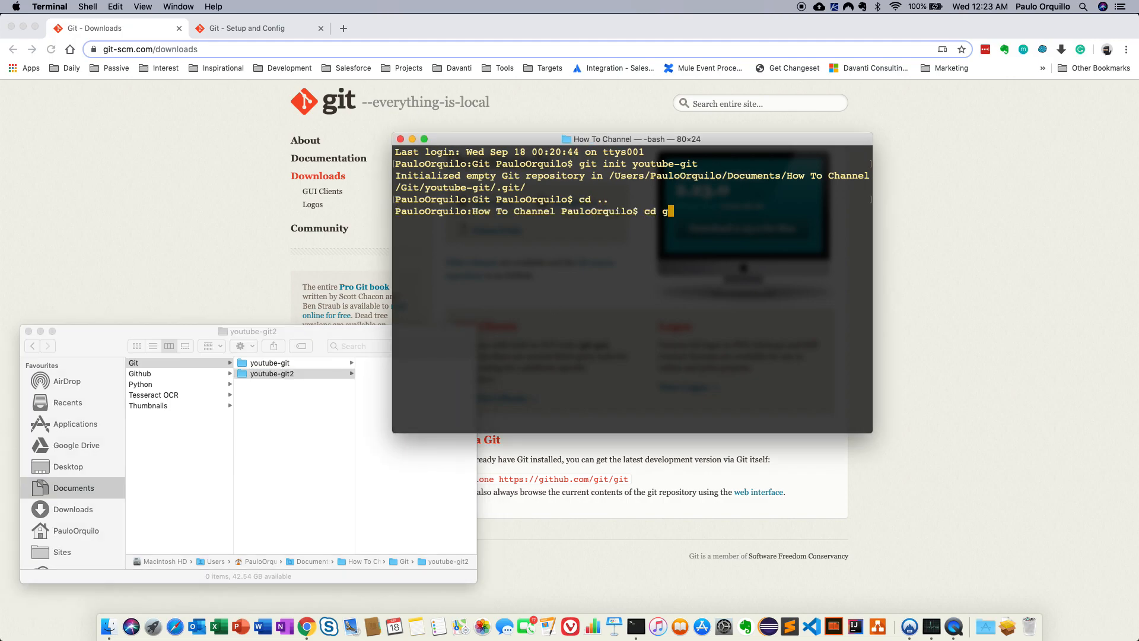
type("it")
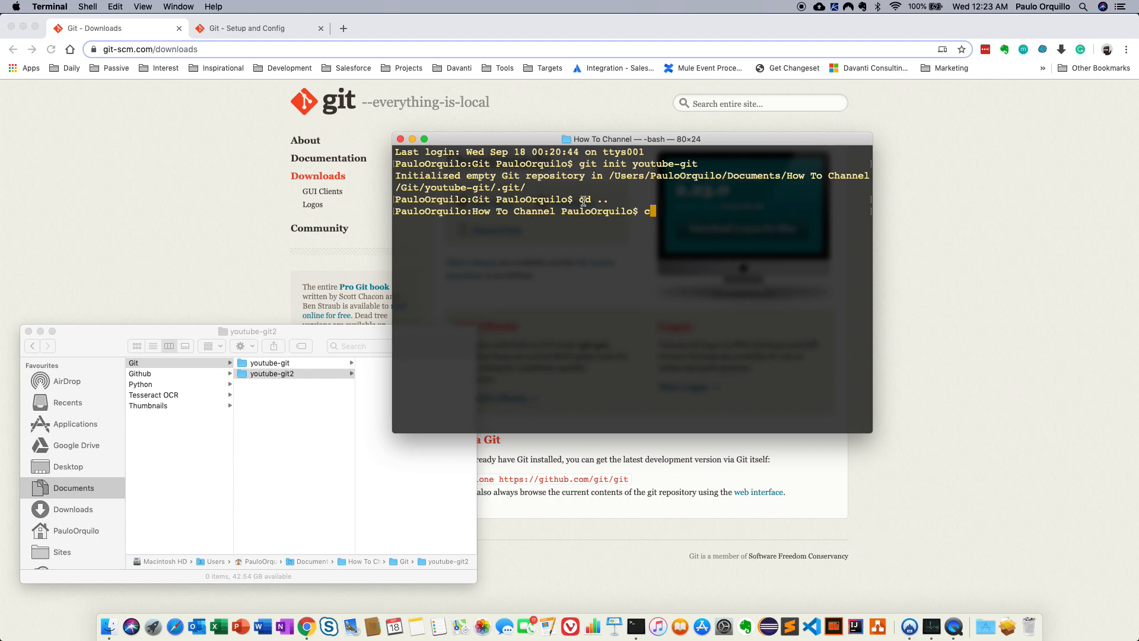
type("ls")
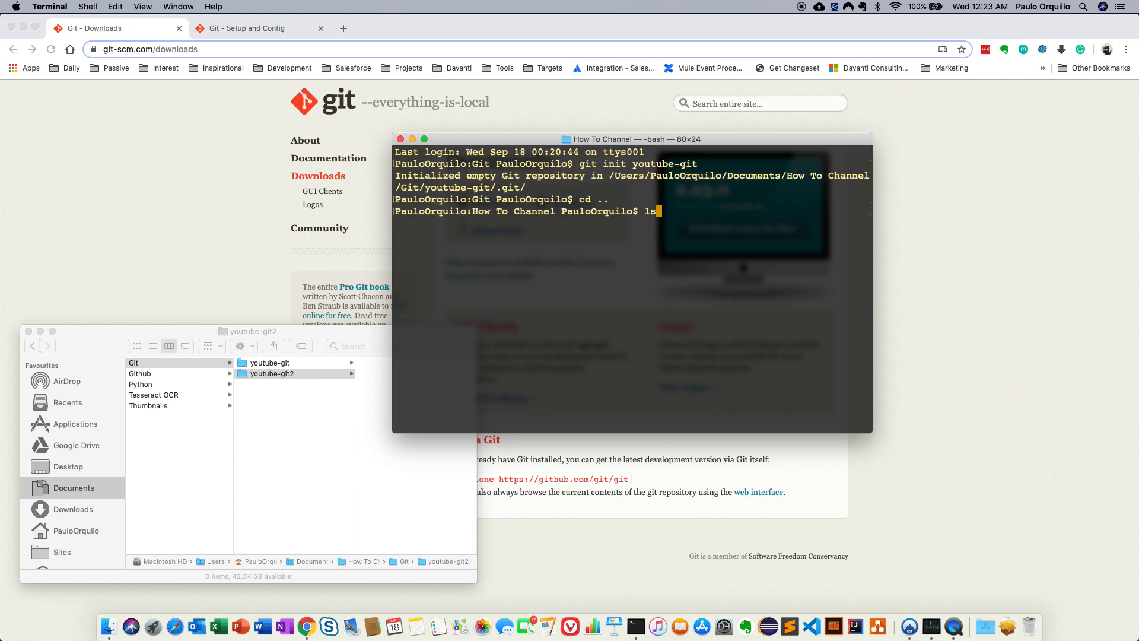
type("gkt")
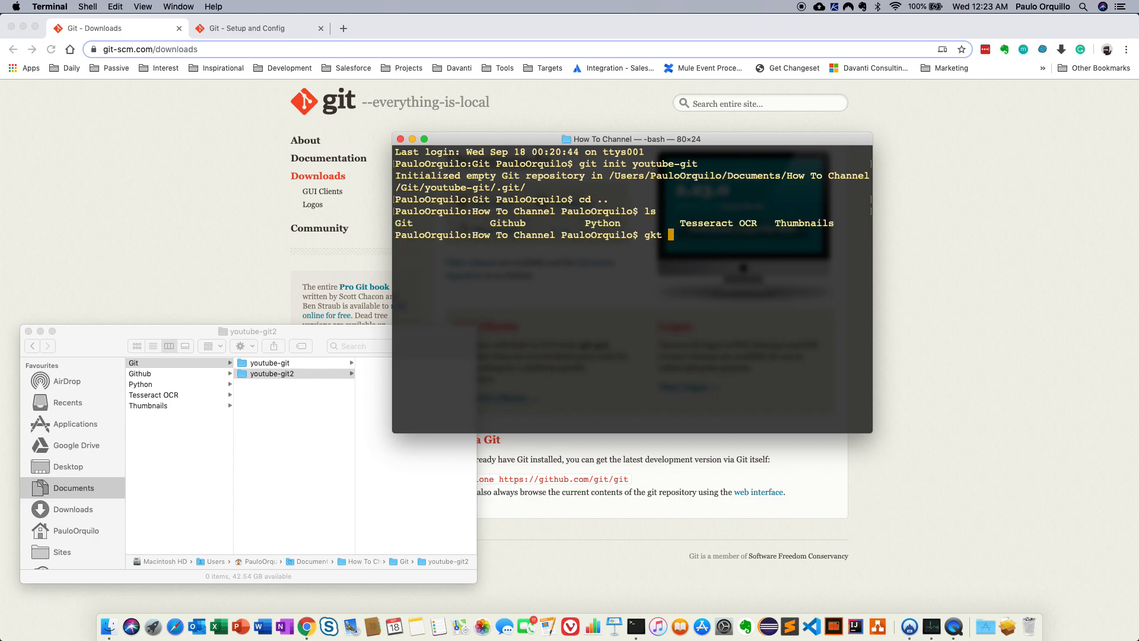
type("cg")
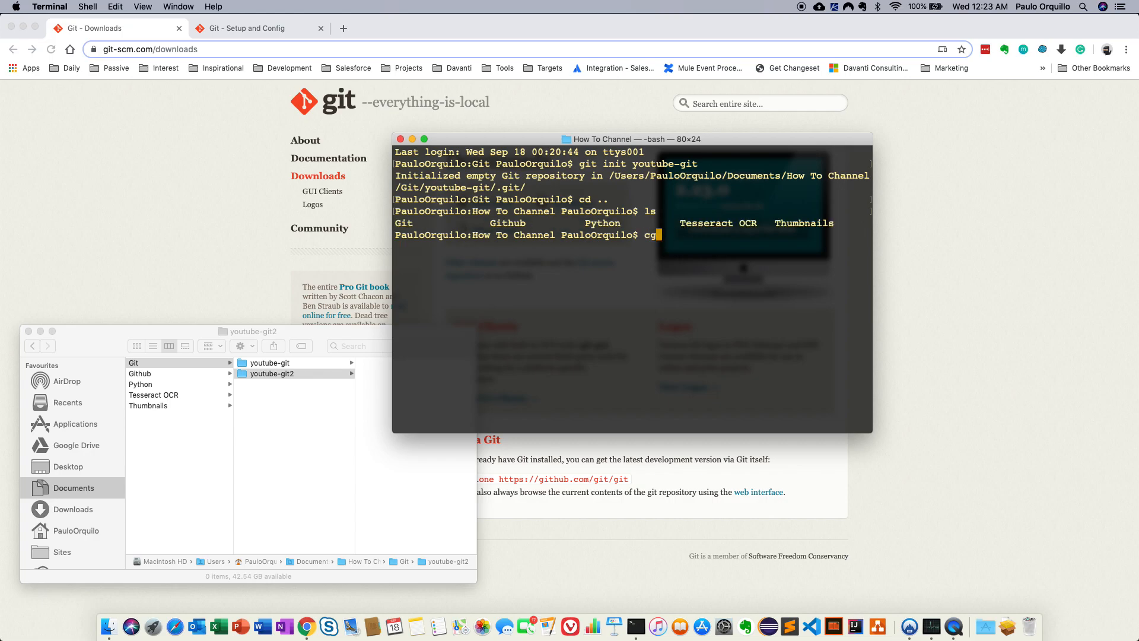
type("d Git")
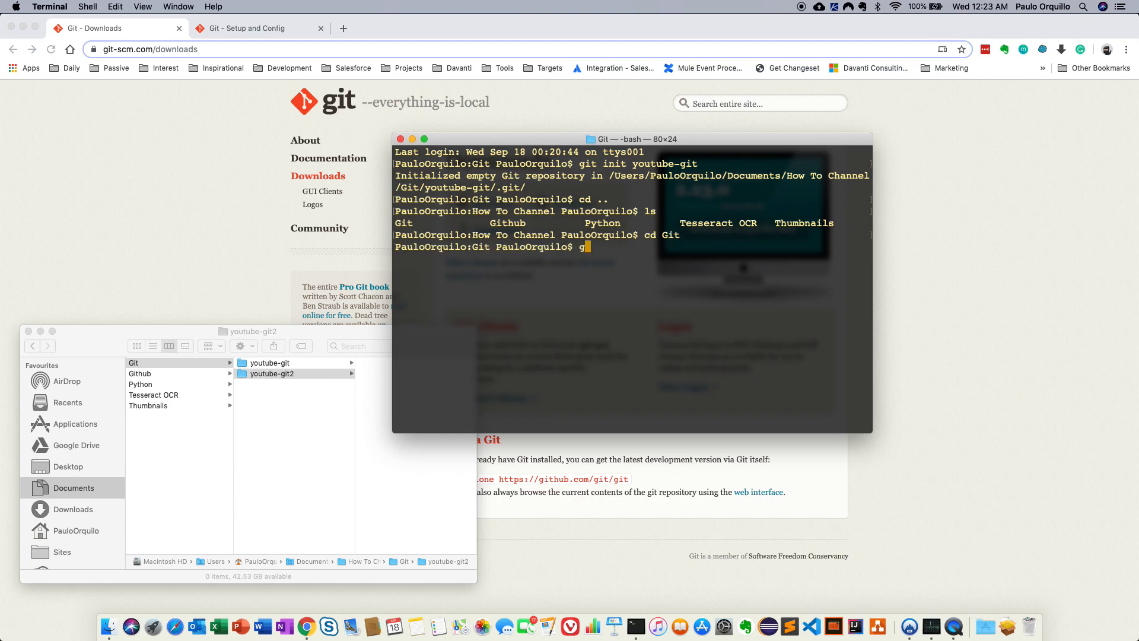
type("it")
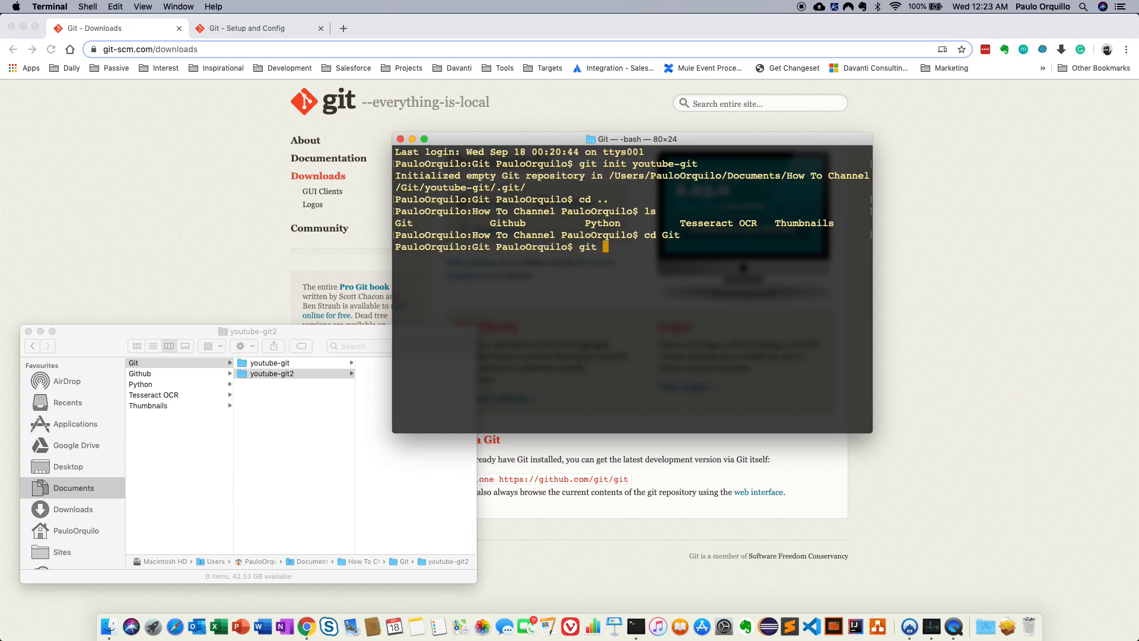
type("cd youtube-git")
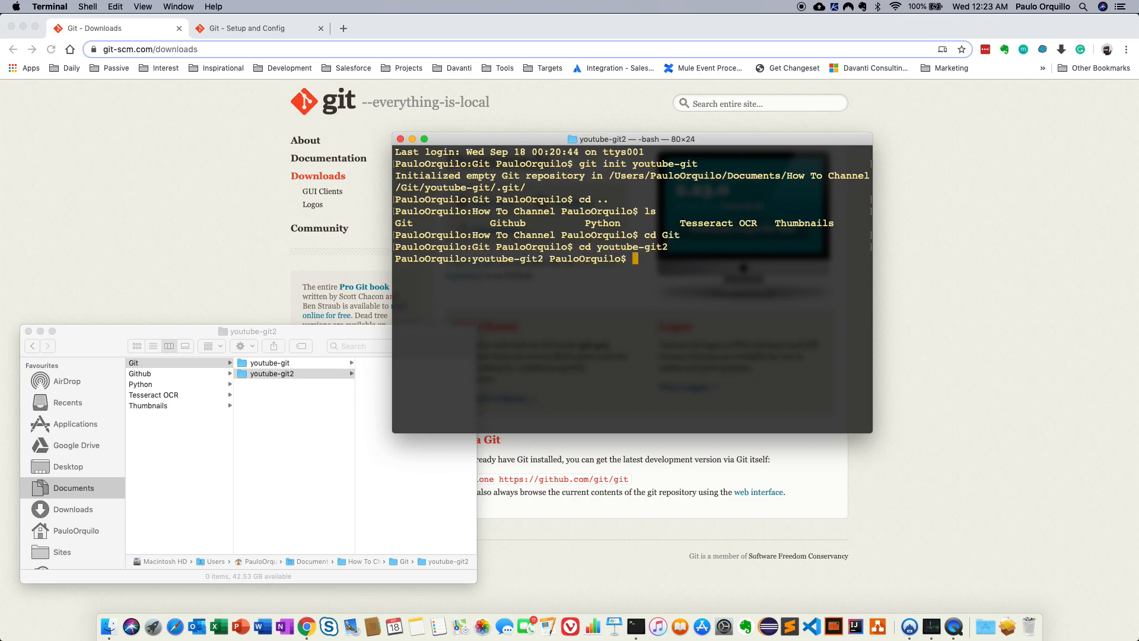
type("git init")
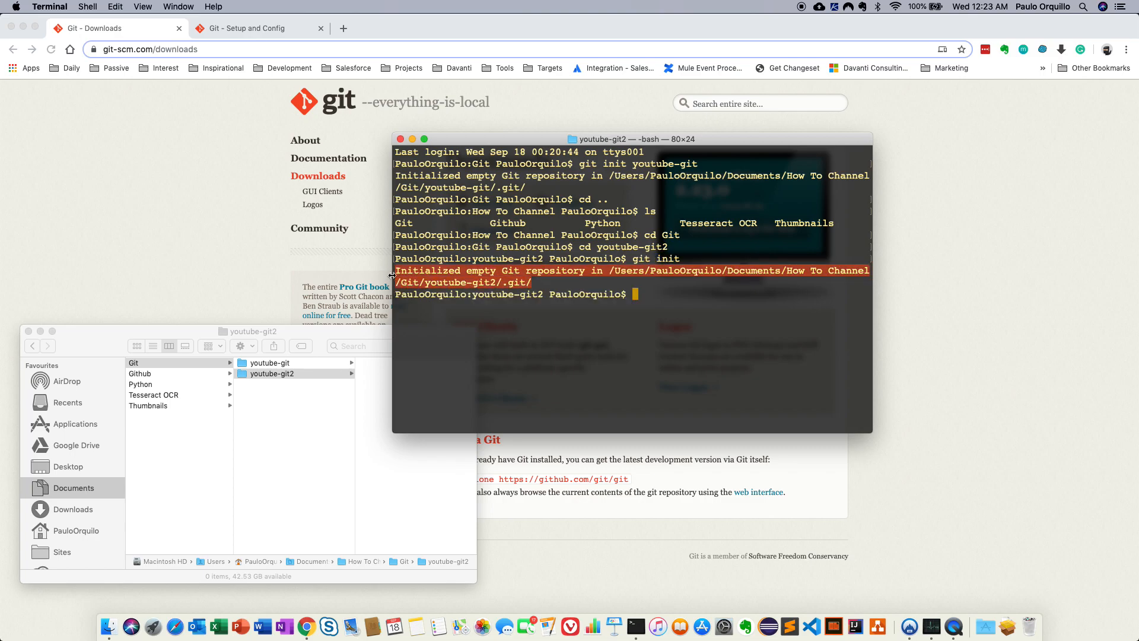
mouse_move(501, 320)
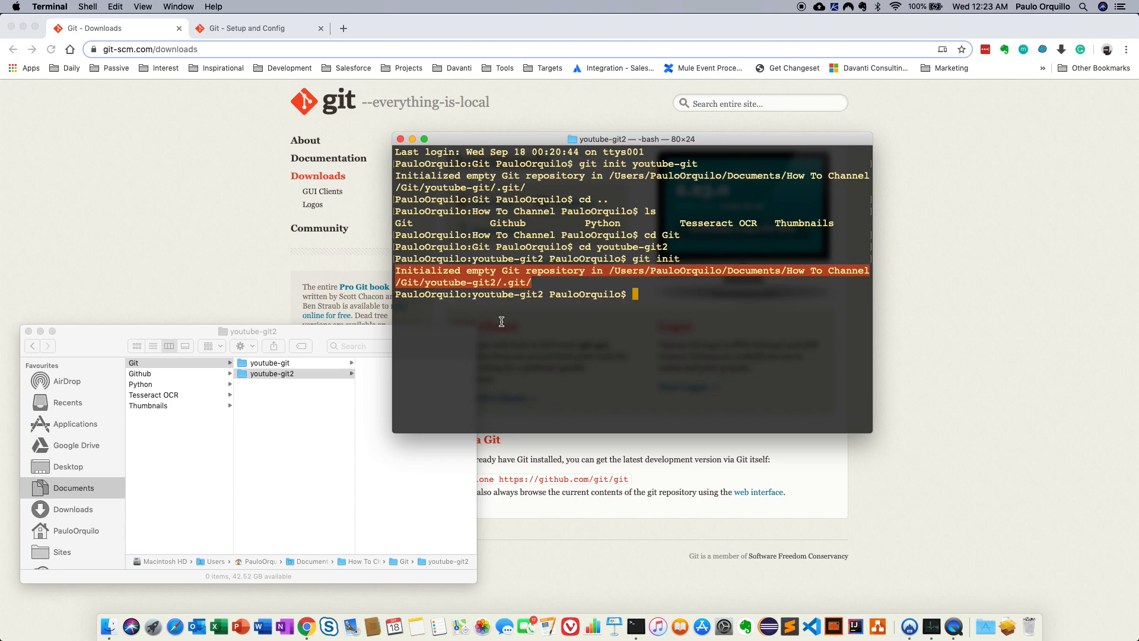